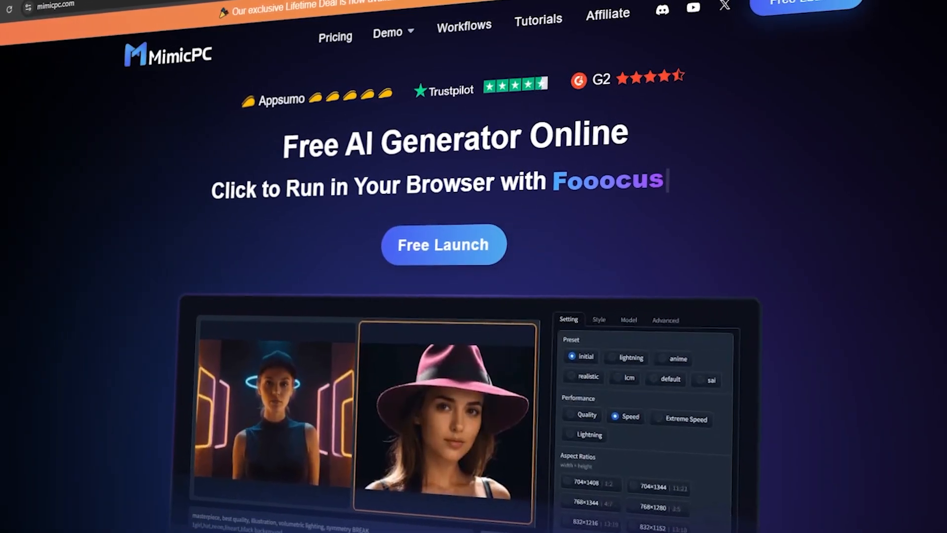
Go from the My Apps dashboard to the full MimicPC apps catalogue via Recommend for you
{"action": "scroll", "scroll_direction": "down", "scroll_amount": 3}
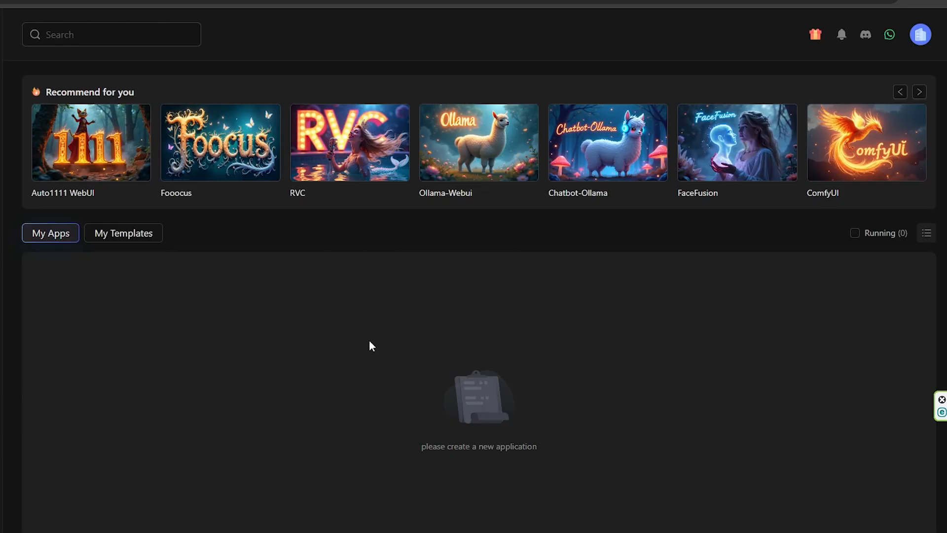
{"action": "mouse_move", "coordinate": [212, 287]}
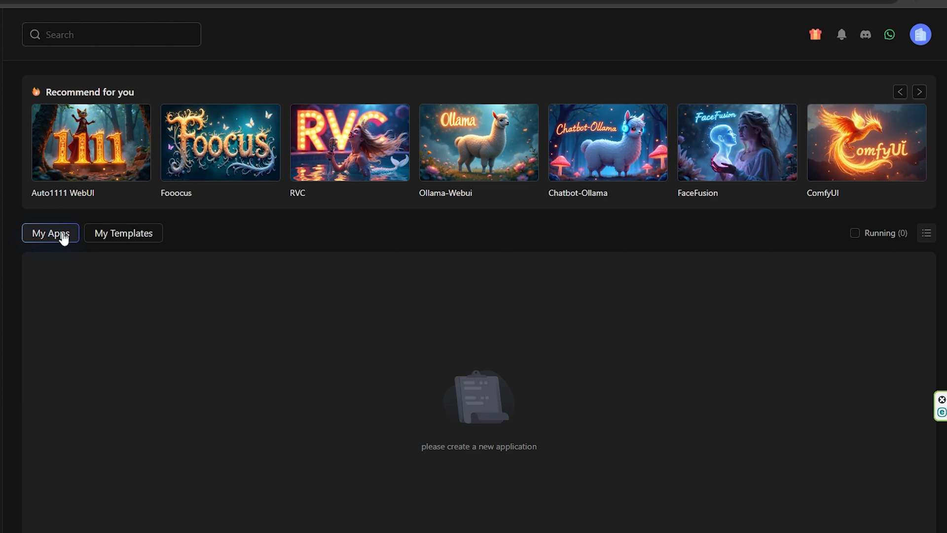
{"action": "mouse_move", "coordinate": [102, 196]}
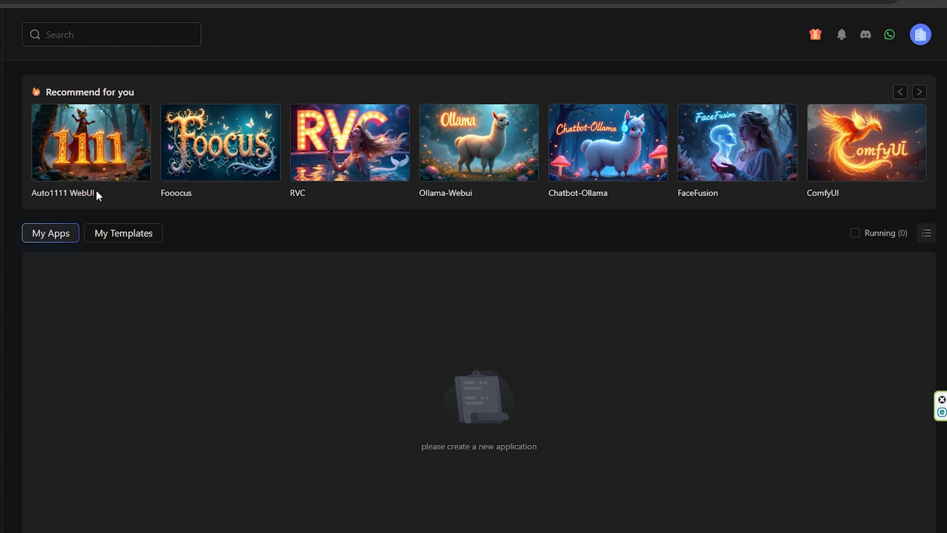
{"action": "mouse_move", "coordinate": [121, 205]}
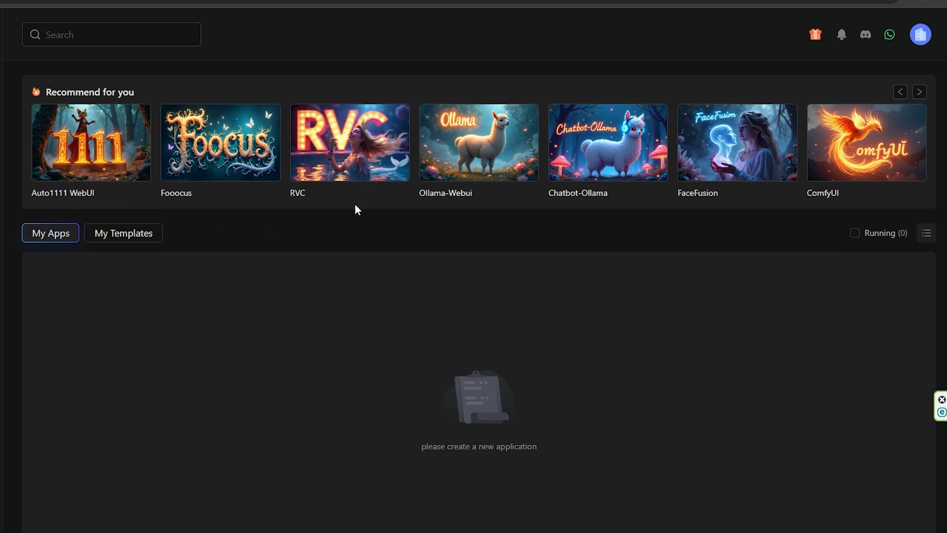
{"action": "mouse_move", "coordinate": [433, 215]}
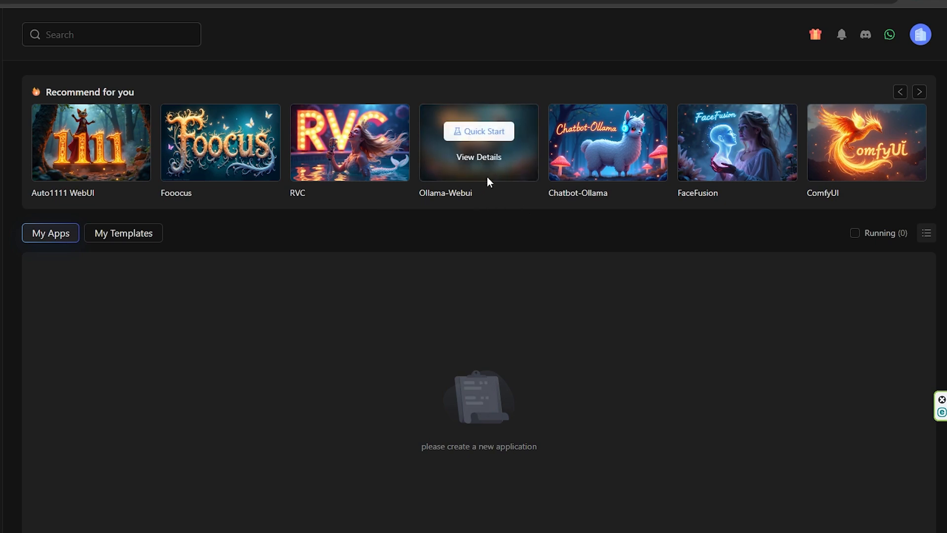
{"action": "mouse_move", "coordinate": [468, 190]}
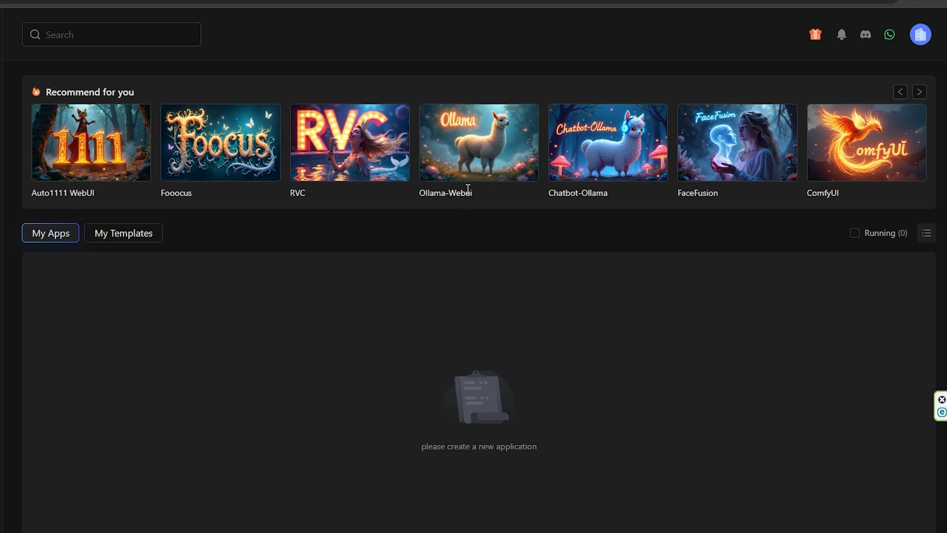
{"action": "mouse_move", "coordinate": [826, 186]}
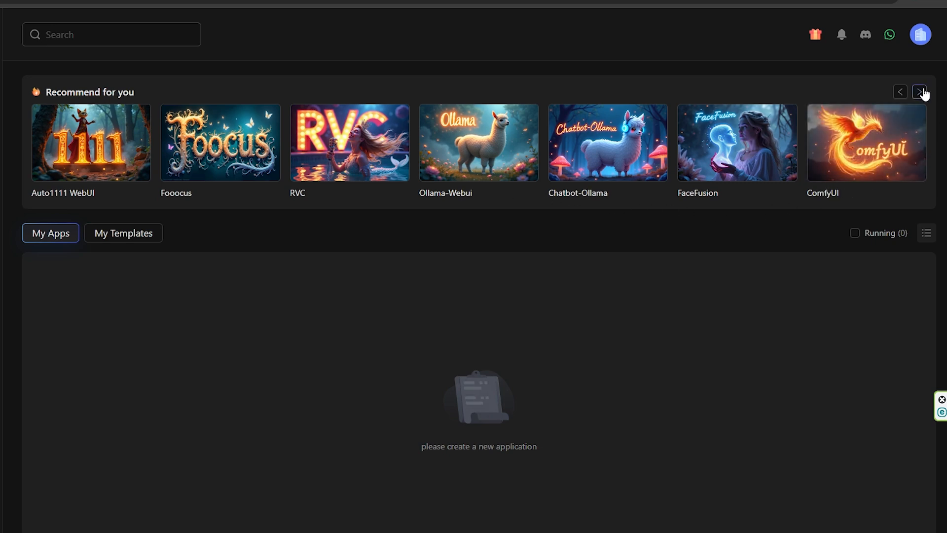
{"action": "left_click", "coordinate": [919, 92]}
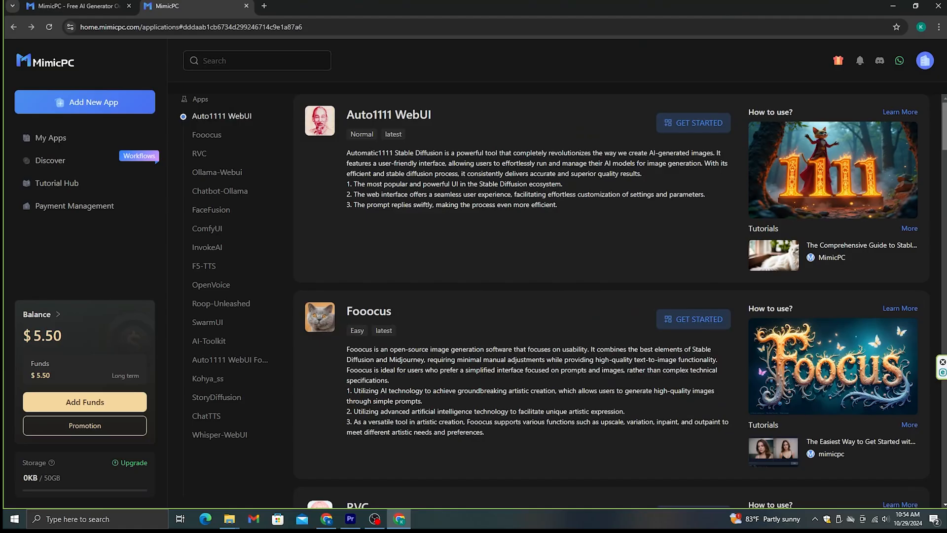
Scroll the apps catalogue down past SwarmUI and AI-Toolkit to the Auto1111 WebUI Forge card
{"action": "scroll", "scroll_direction": "down", "scroll_amount": 3}
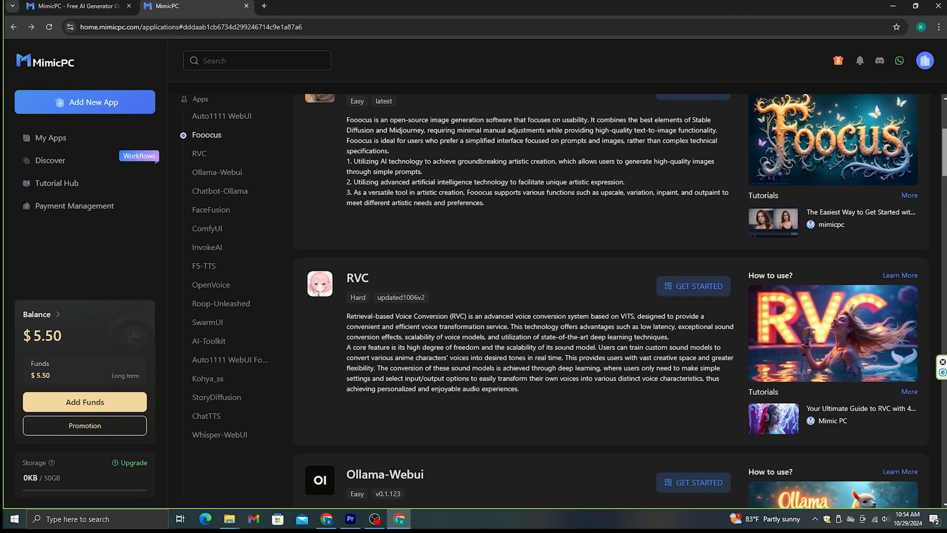
{"action": "scroll", "scroll_direction": "down", "scroll_amount": 3}
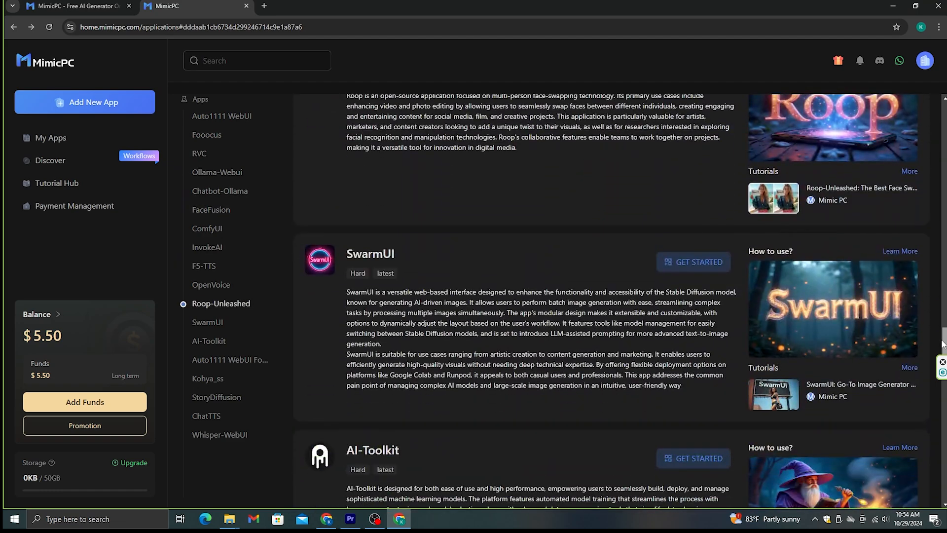
{"action": "scroll", "scroll_direction": "down", "scroll_amount": 3}
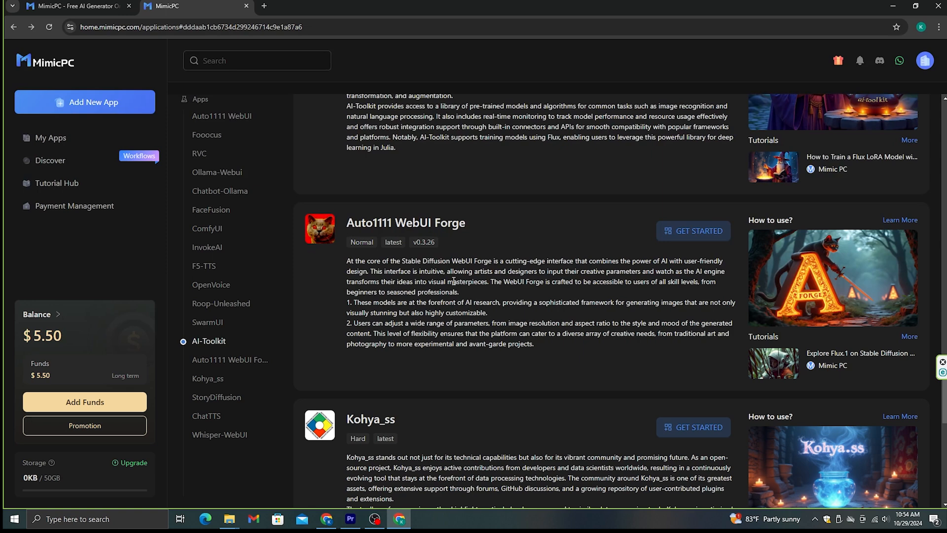
Configure Auto1111 WebUI Forge with version latest and Large-pro hardware (A10G 24GB, $1.19/h)
{"action": "left_click", "coordinate": [693, 231]}
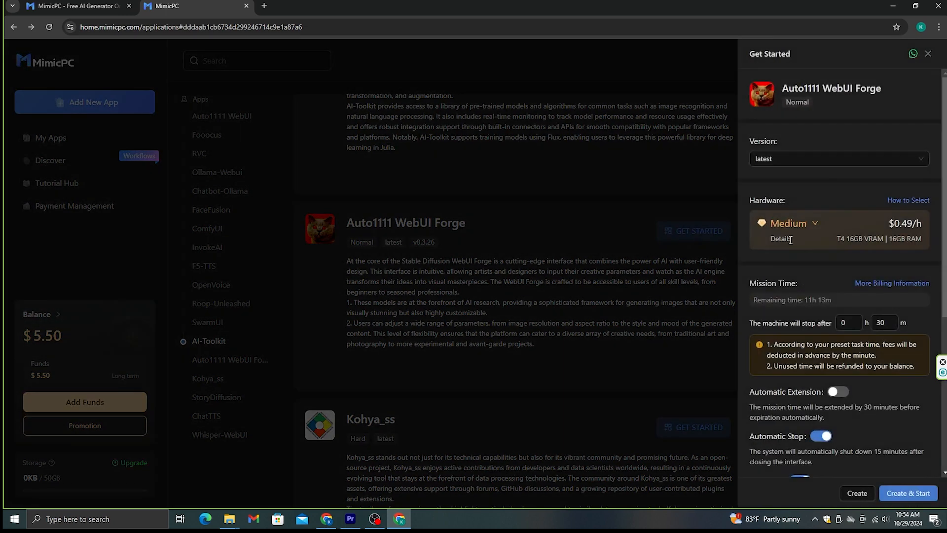
{"action": "left_click", "coordinate": [838, 158]}
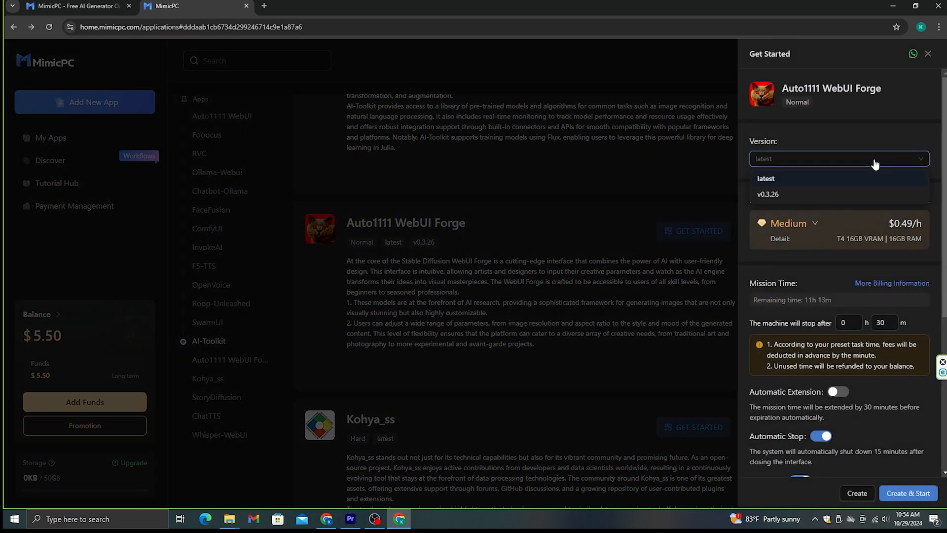
{"action": "left_click", "coordinate": [766, 178]}
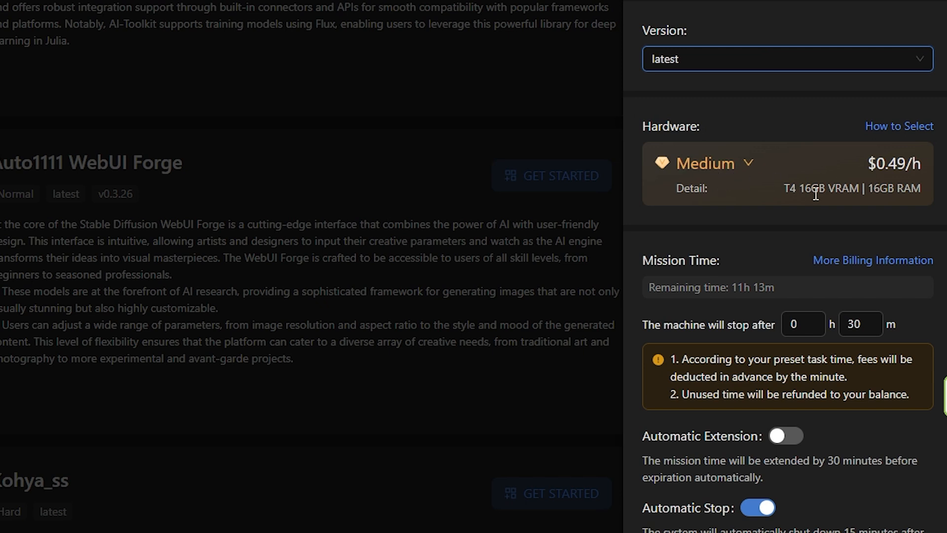
{"action": "mouse_move", "coordinate": [872, 206]}
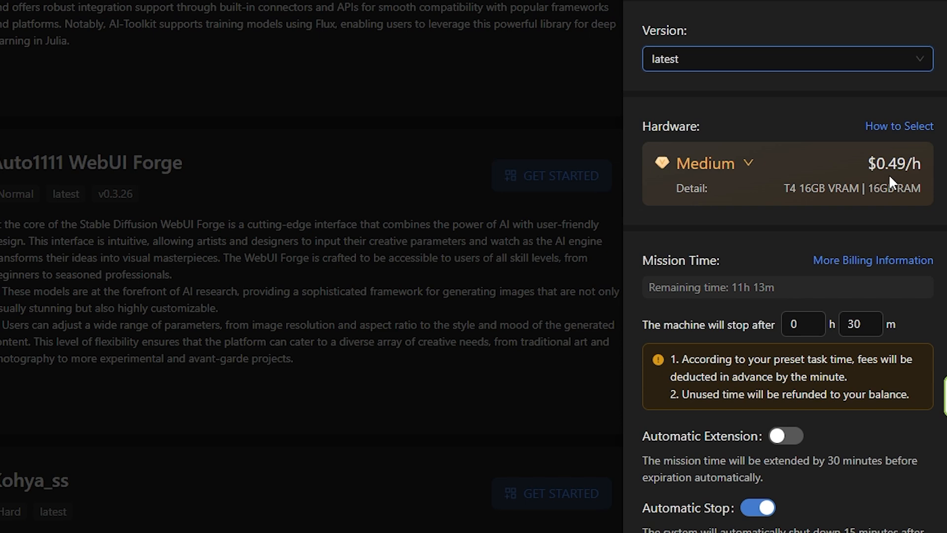
{"action": "mouse_move", "coordinate": [924, 183]}
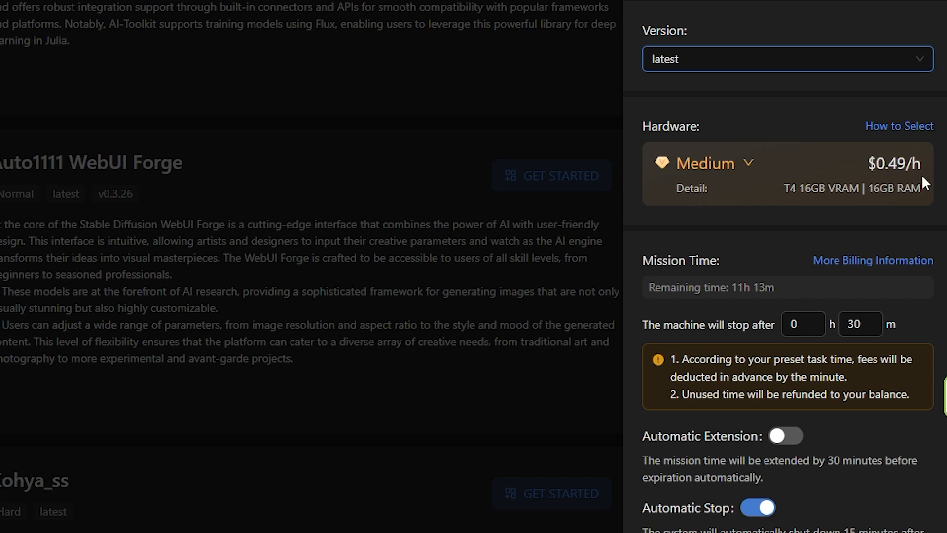
{"action": "left_click", "coordinate": [704, 163]}
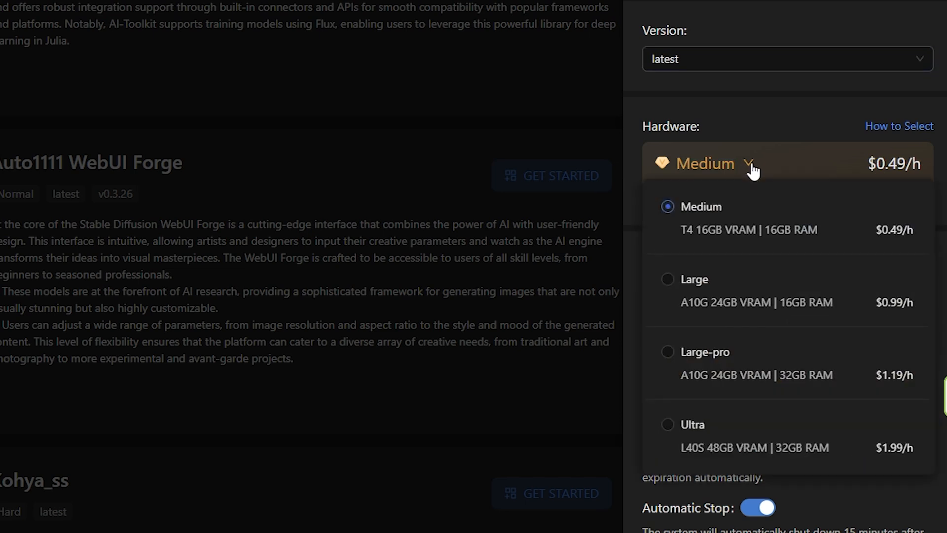
{"action": "mouse_move", "coordinate": [724, 246]}
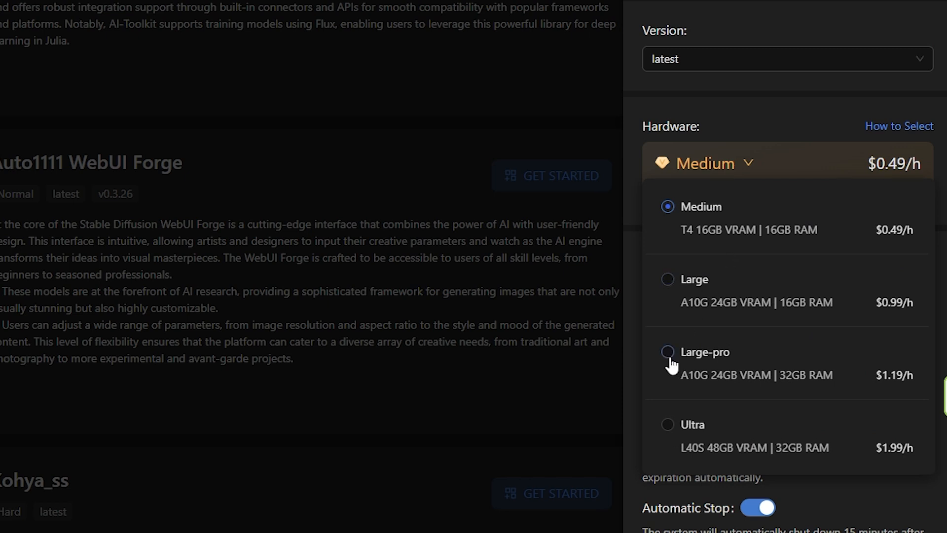
{"action": "mouse_move", "coordinate": [697, 227]}
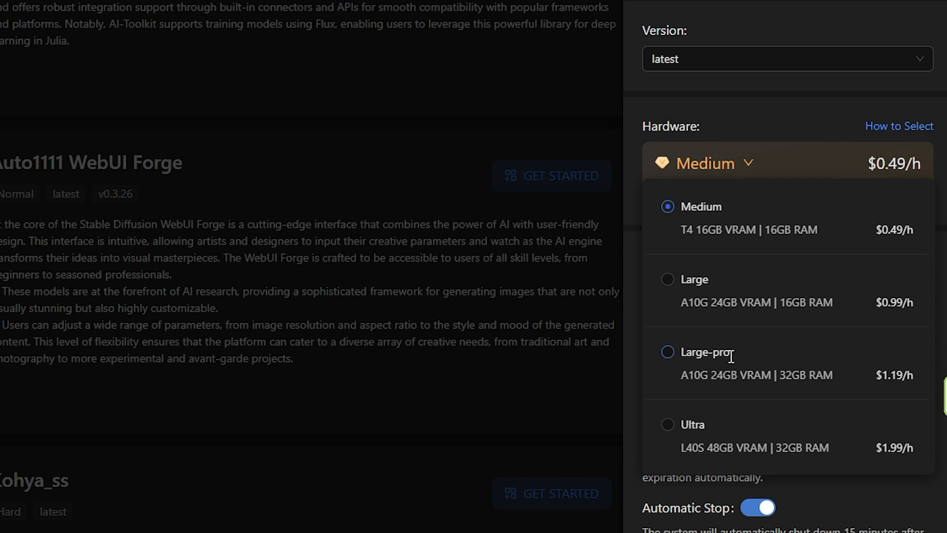
{"action": "left_click", "coordinate": [694, 352]}
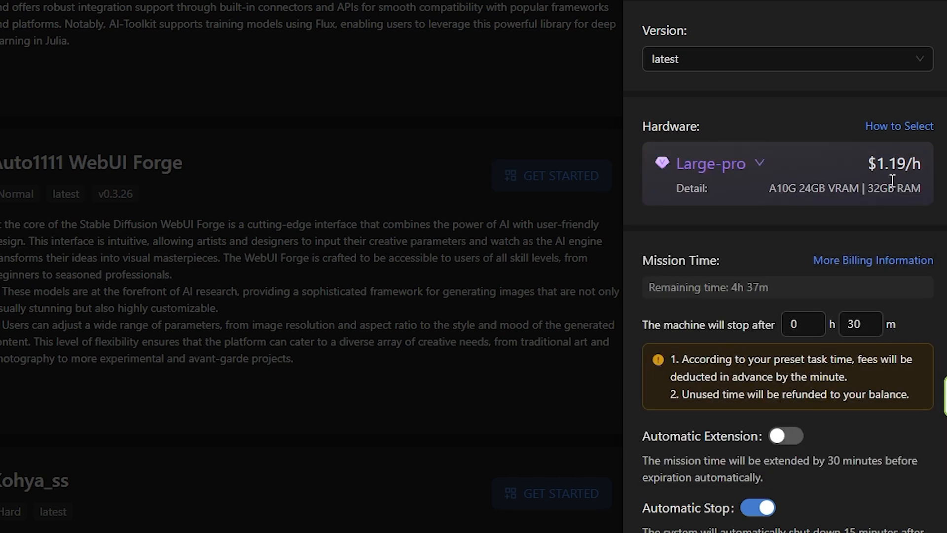
{"action": "mouse_move", "coordinate": [888, 172]}
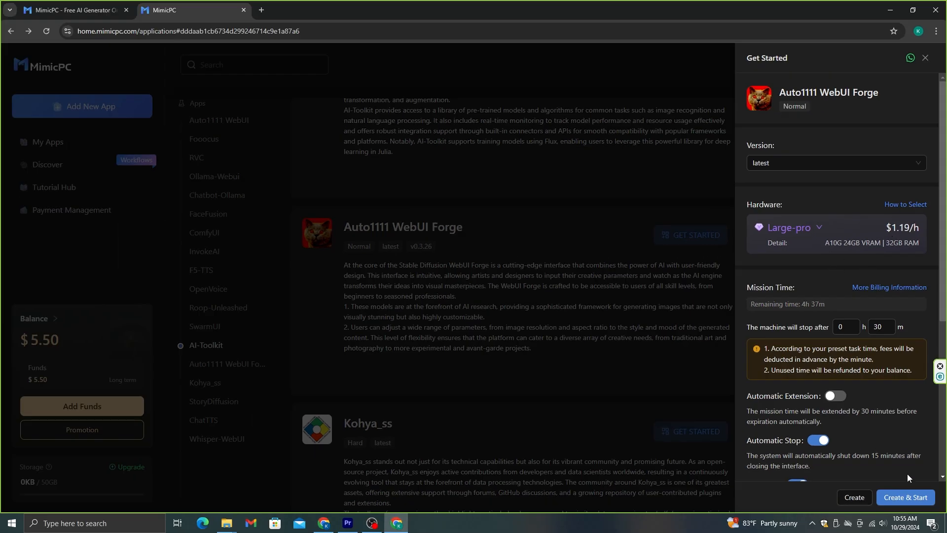
Create and start the Large-pro Forge instance until its juggernautXL generation interface loads
{"action": "left_click", "coordinate": [904, 497]}
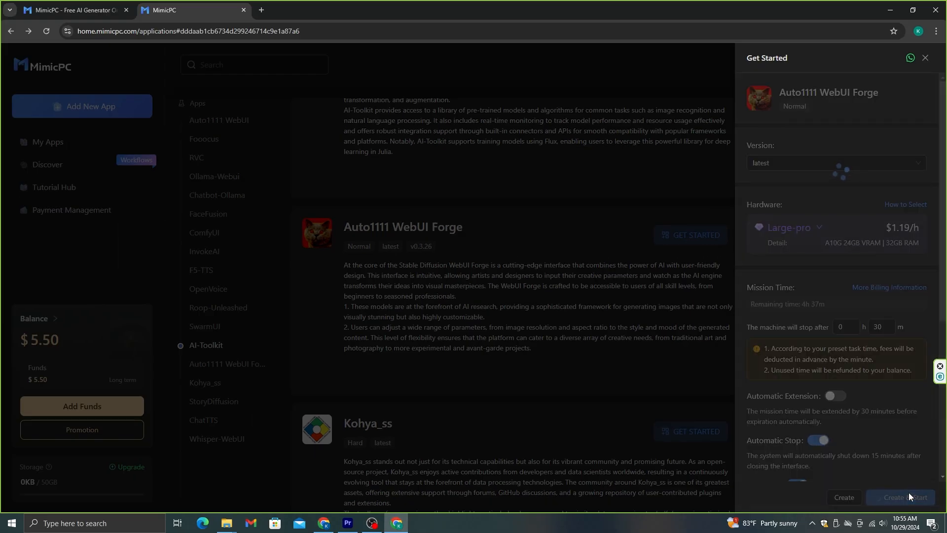
{"action": "left_click", "coordinate": [899, 497]}
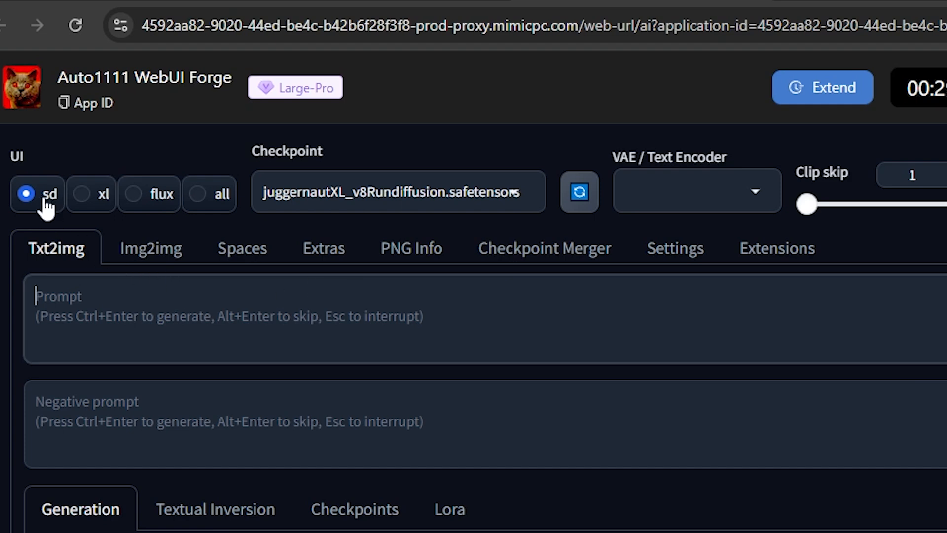
{"action": "mouse_move", "coordinate": [97, 199]}
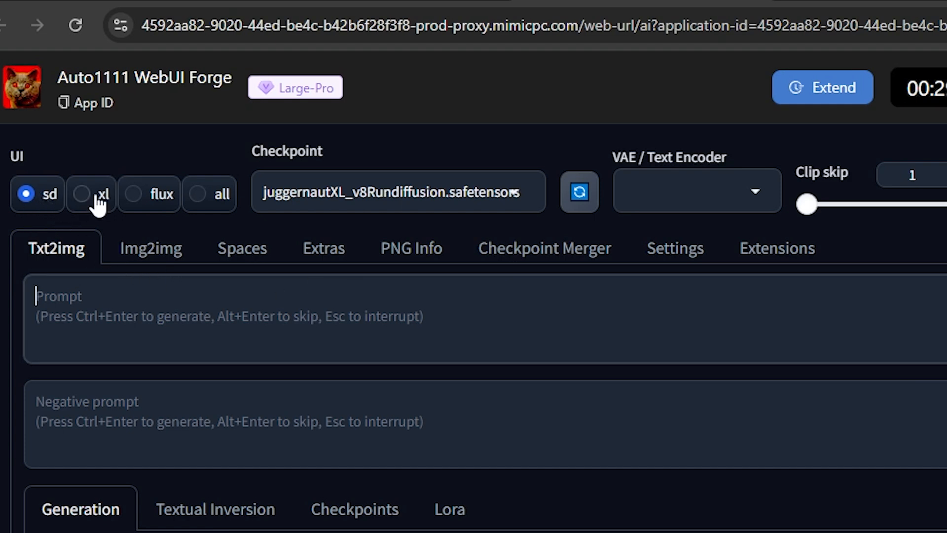
Switch Forge to flux mode with the flux1-schnell-fp8 checkpoint and return to Txt2img
{"action": "left_click", "coordinate": [133, 194]}
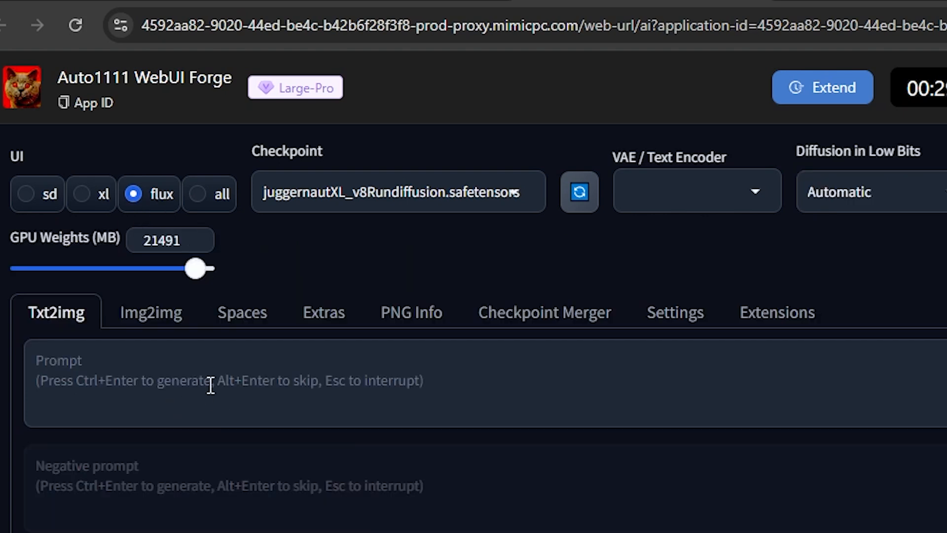
{"action": "left_click", "coordinate": [398, 192]}
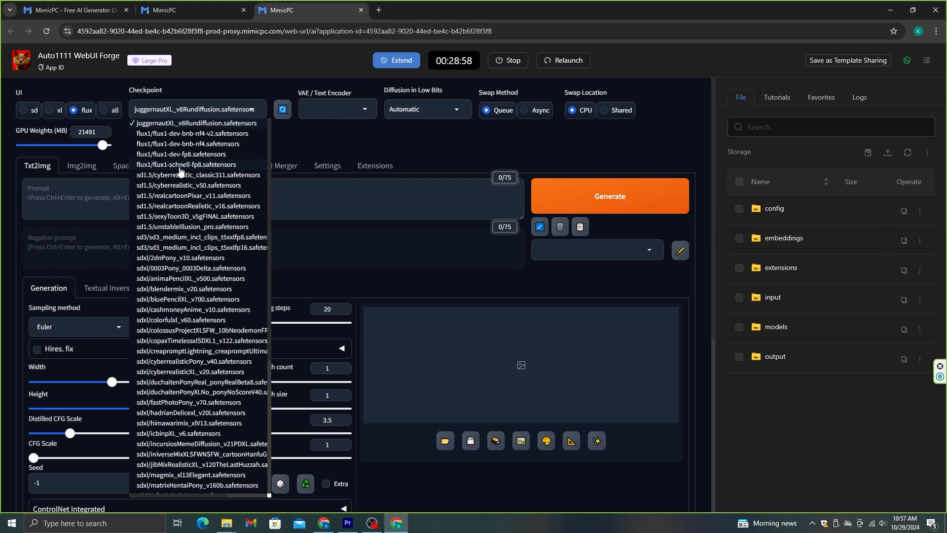
{"action": "left_click", "coordinate": [186, 165]}
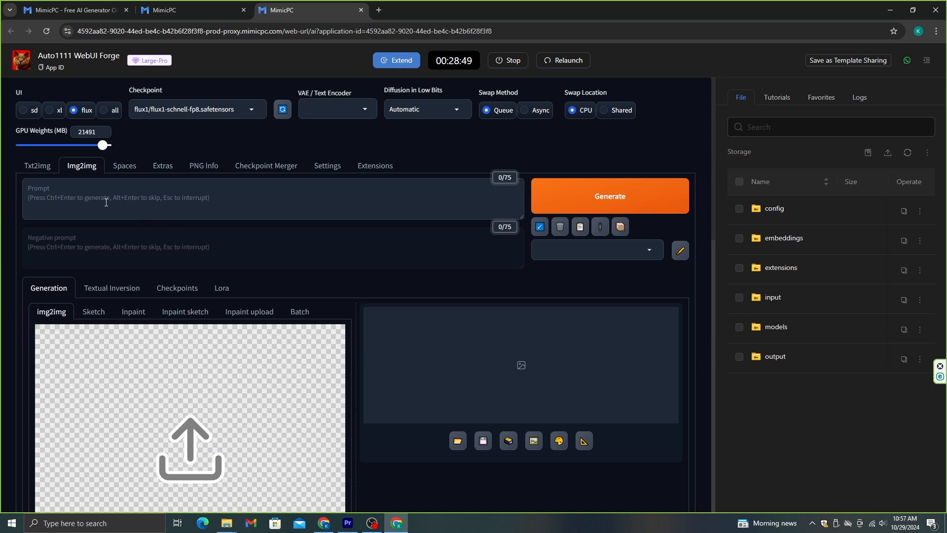
{"action": "left_click", "coordinate": [37, 166]}
{"action": "type", "text": "A"}
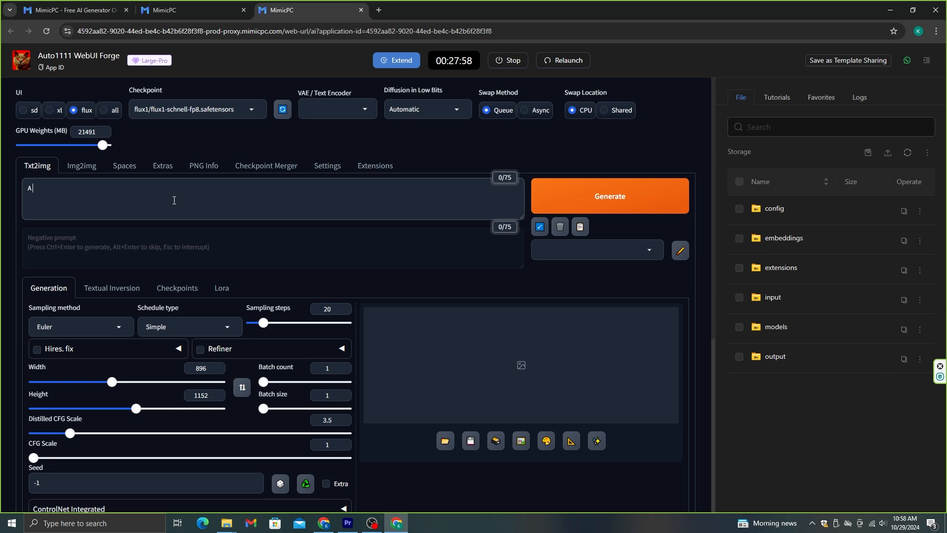
Enter the prompt 'A cat Playing a Guitar' and set sampling steps to 8
{"action": "type", "text": "cat"}
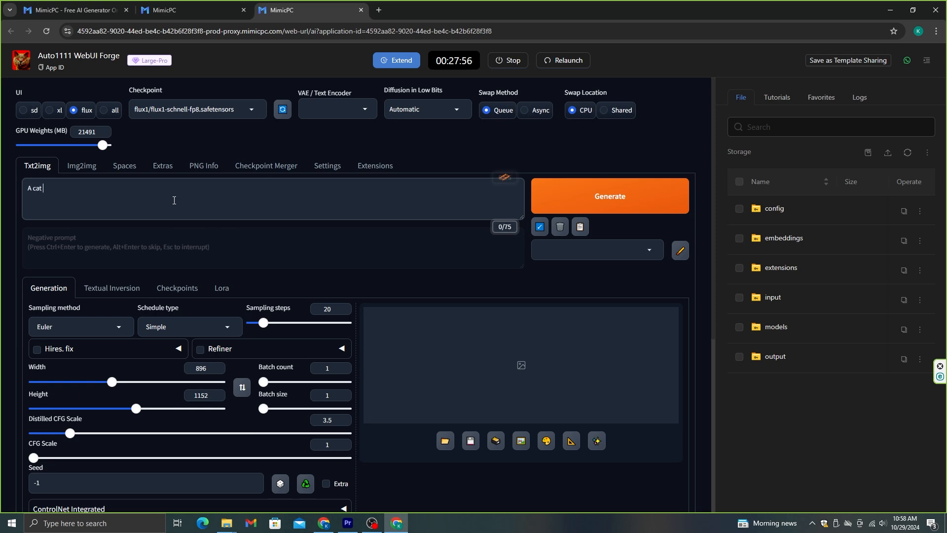
{"action": "type", "text": "Playing"}
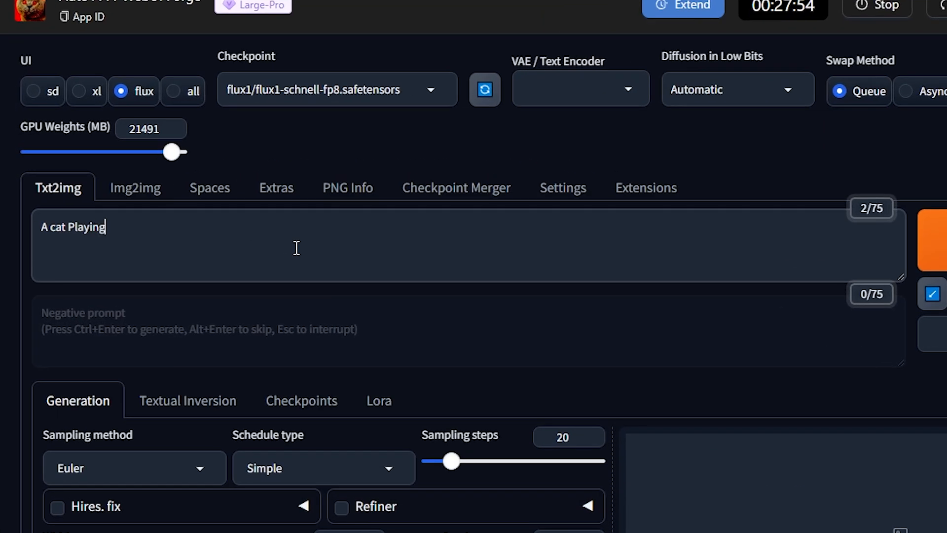
{"action": "type", "text": "a Gu"}
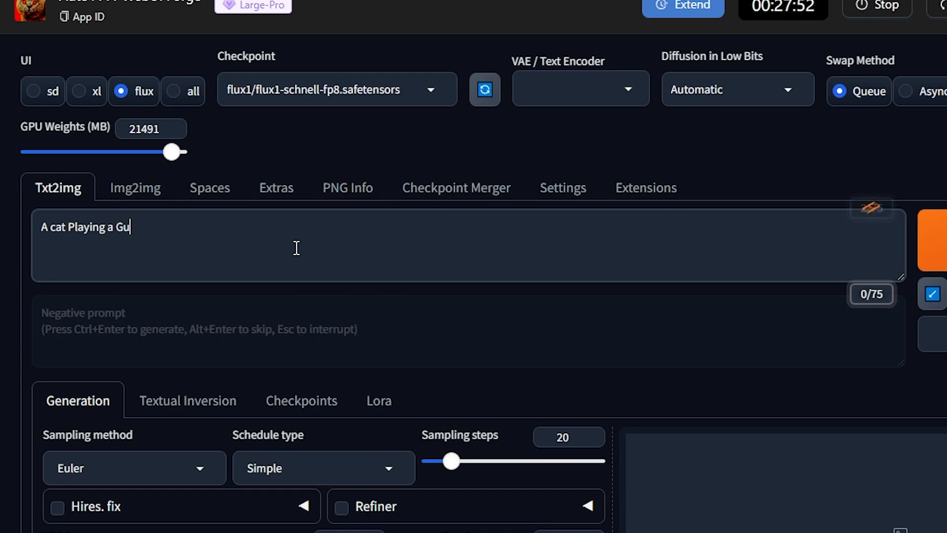
{"action": "type", "text": "itar"}
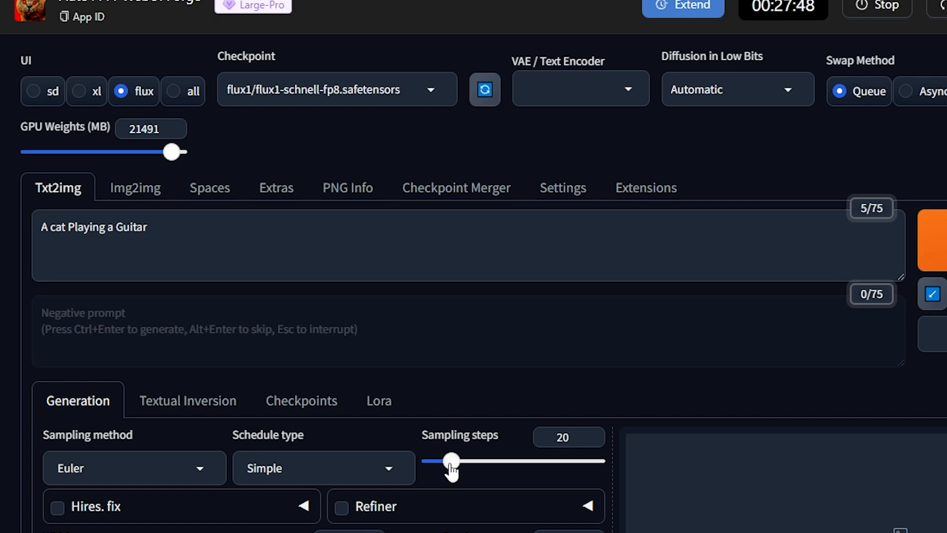
{"action": "left_click_drag", "start_coordinate": [451, 460], "coordinate": [382, 419]}
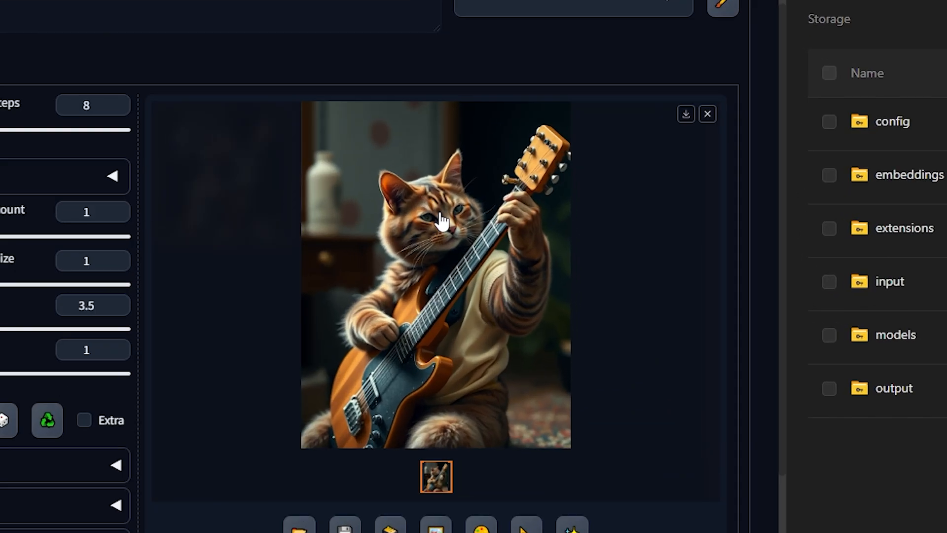
Scroll to the cat image's details: Euler sampler, 896x1152, 56.6 seconds
{"action": "scroll", "scroll_direction": "down", "scroll_amount": 3}
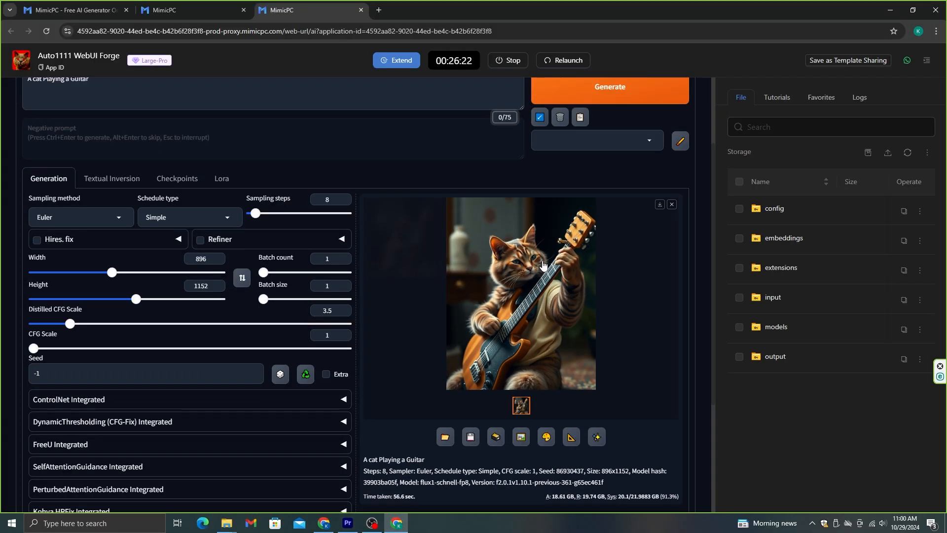
{"action": "mouse_move", "coordinate": [420, 443]}
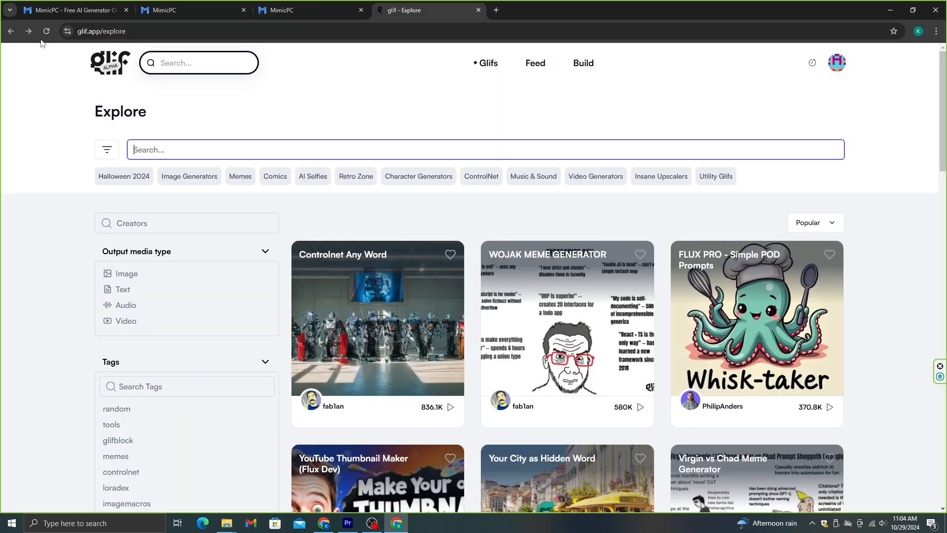
Search glif Explore for 'FLux' and open the Flux Prompt Enhancer glif
{"action": "type", "text": "FLux"}
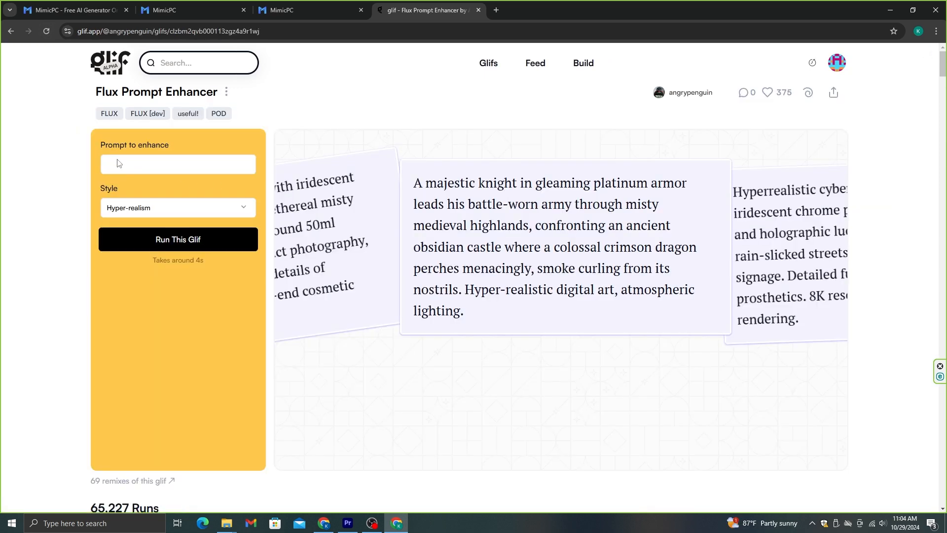
Enter the rock gothic cat-guitar idea, keep Hyper-realism style, and run the enhancer
{"action": "left_click", "coordinate": [178, 164]}
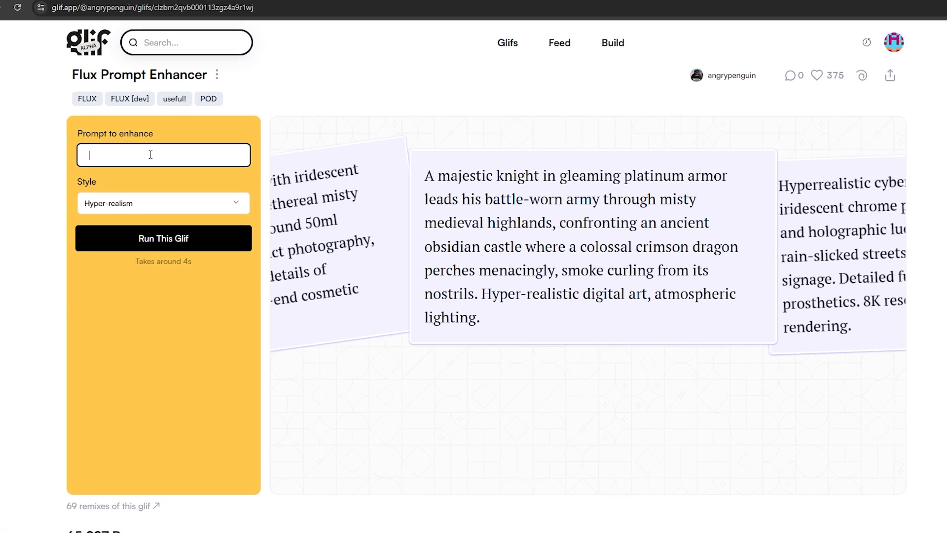
{"action": "type", "text": "A"}
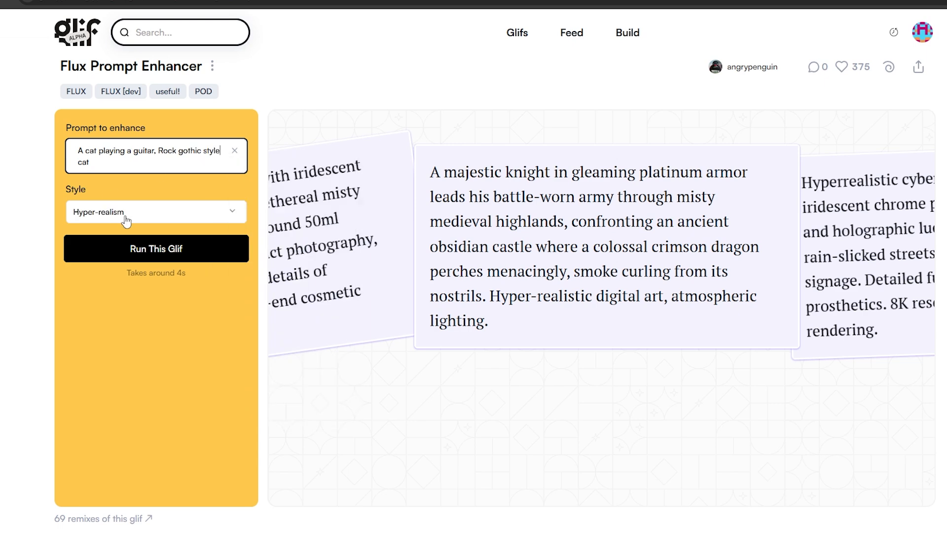
{"action": "left_click", "coordinate": [156, 211]}
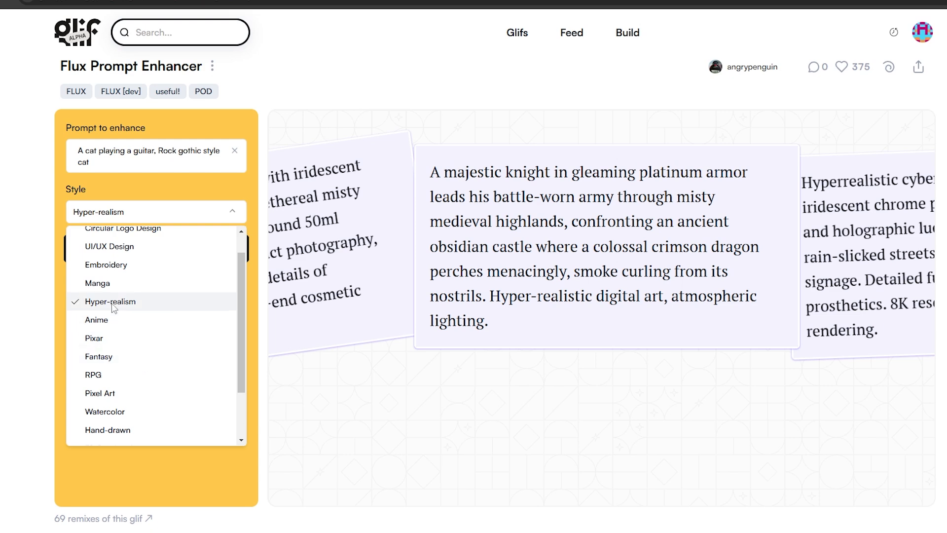
{"action": "left_click", "coordinate": [111, 301]}
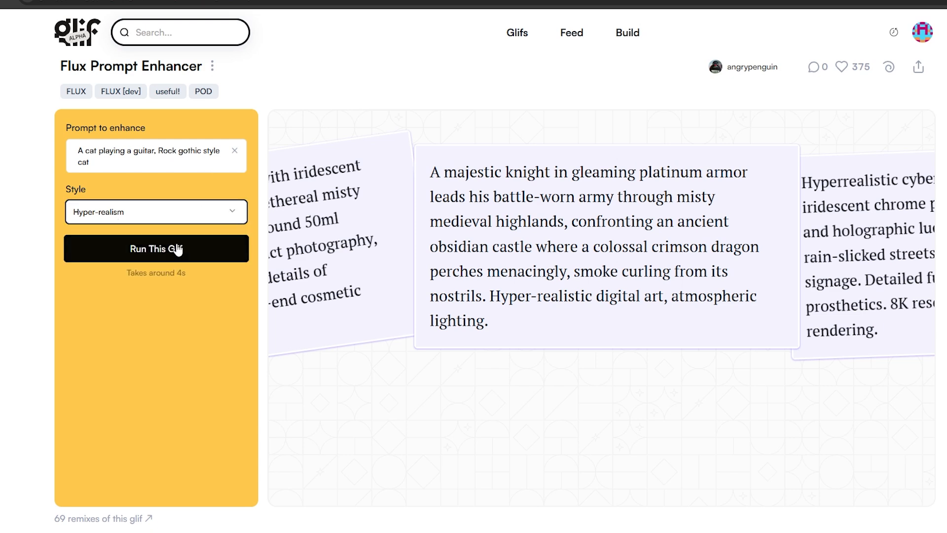
{"action": "left_click", "coordinate": [156, 248]}
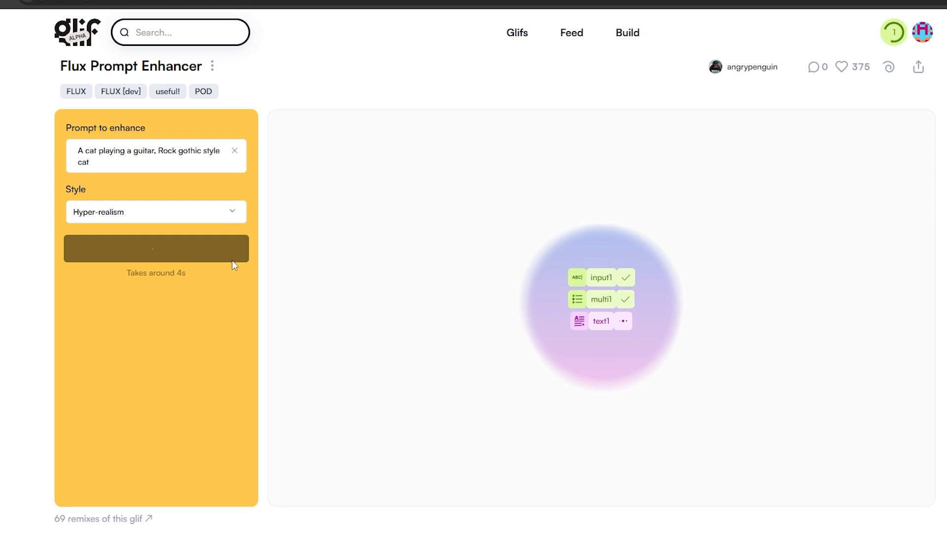
{"action": "left_click", "coordinate": [156, 247]}
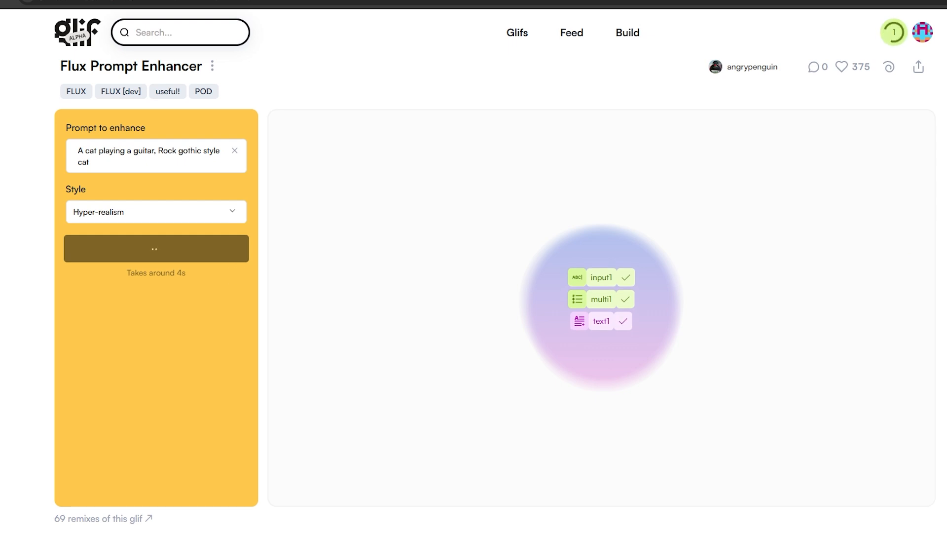
{"action": "left_click", "coordinate": [156, 248]}
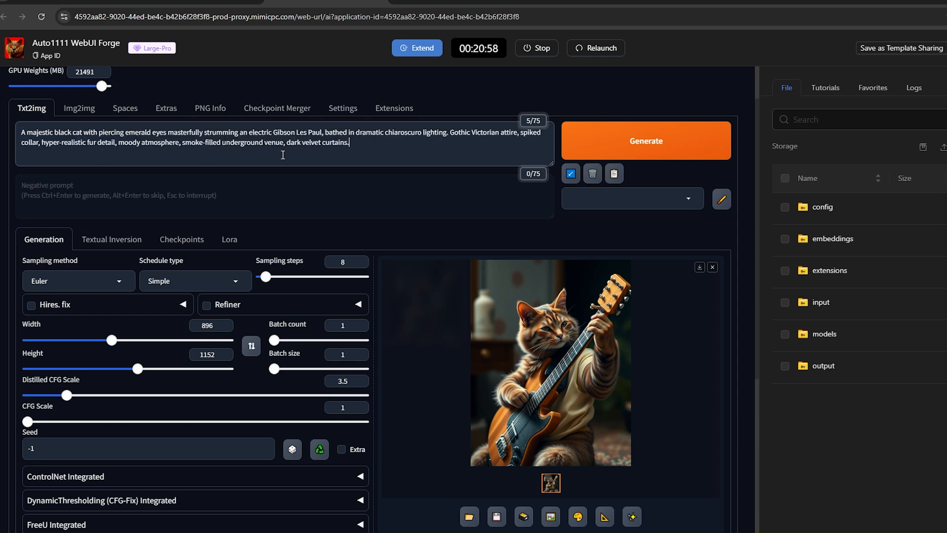
Generate the black gothic cat guitarist images and browse them full size in the lightbox
{"action": "left_click", "coordinate": [646, 140]}
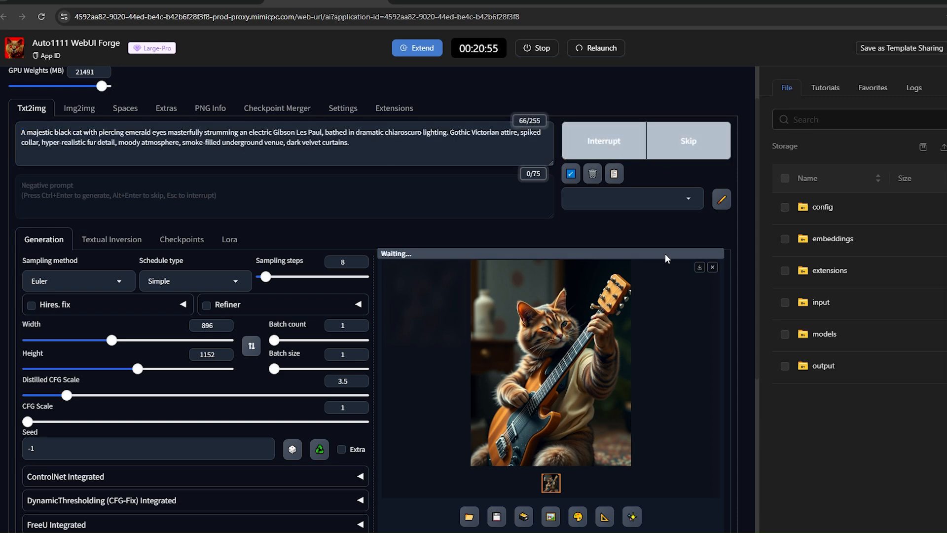
{"action": "scroll", "scroll_direction": "down", "scroll_amount": 3}
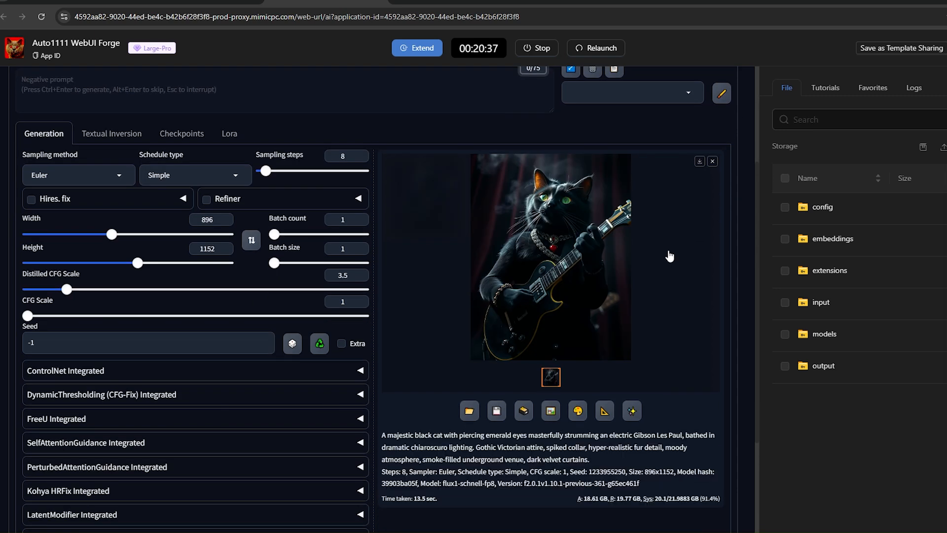
{"action": "mouse_move", "coordinate": [479, 336]}
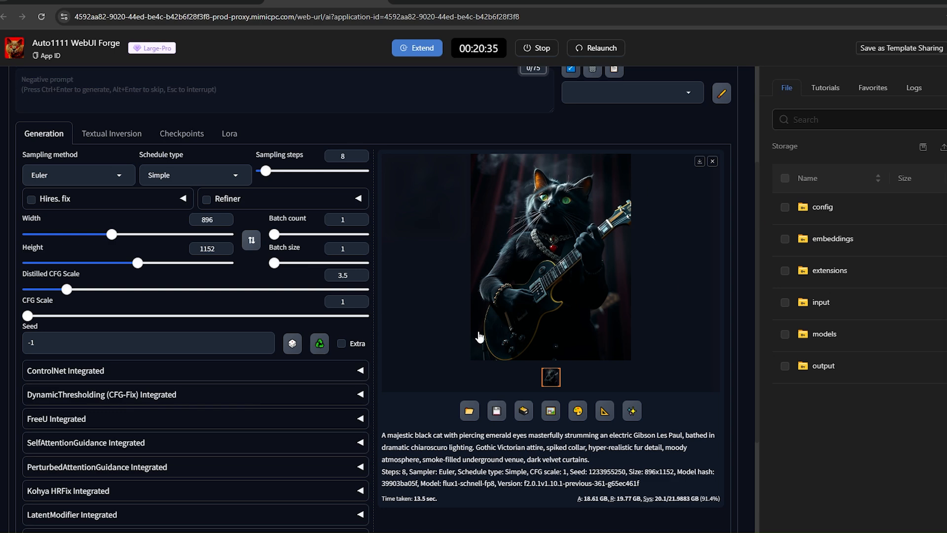
{"action": "left_click", "coordinate": [550, 254]}
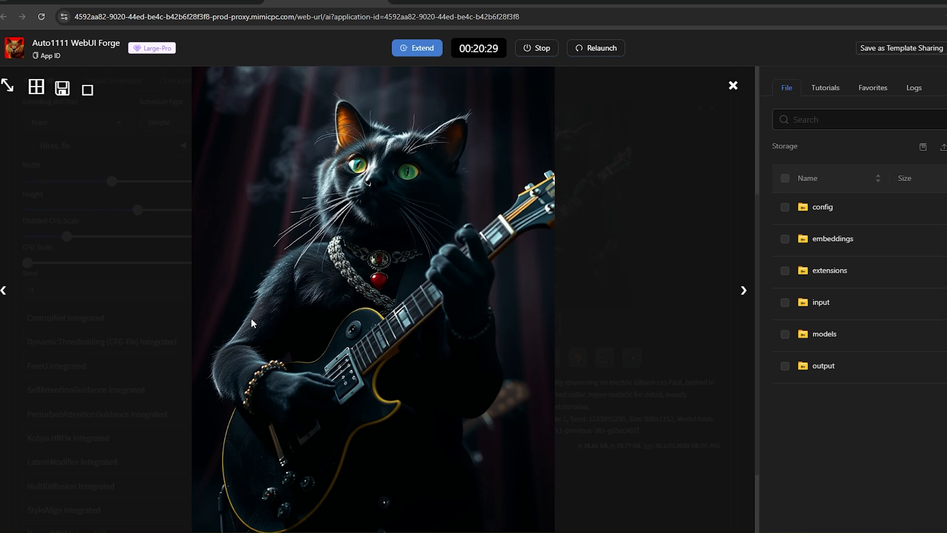
{"action": "left_click", "coordinate": [732, 85]}
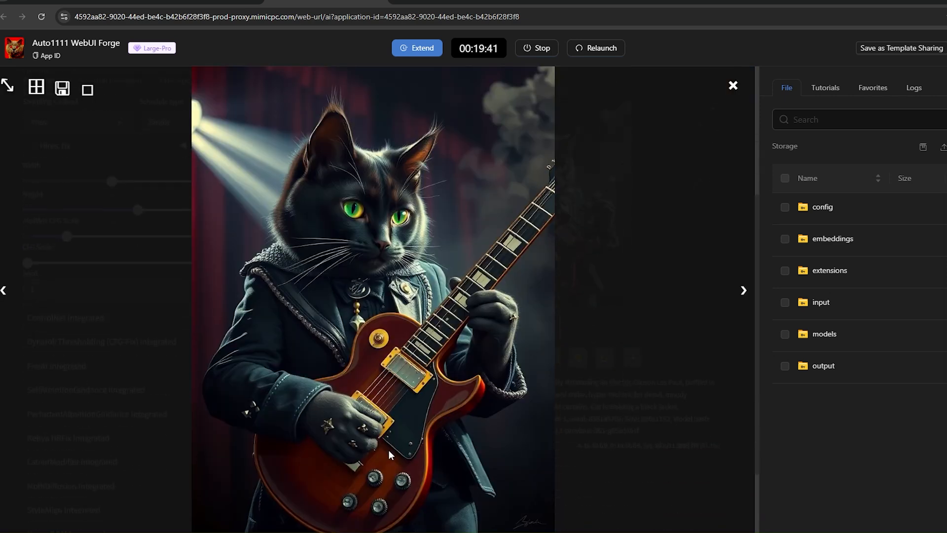
{"action": "mouse_move", "coordinate": [530, 351]}
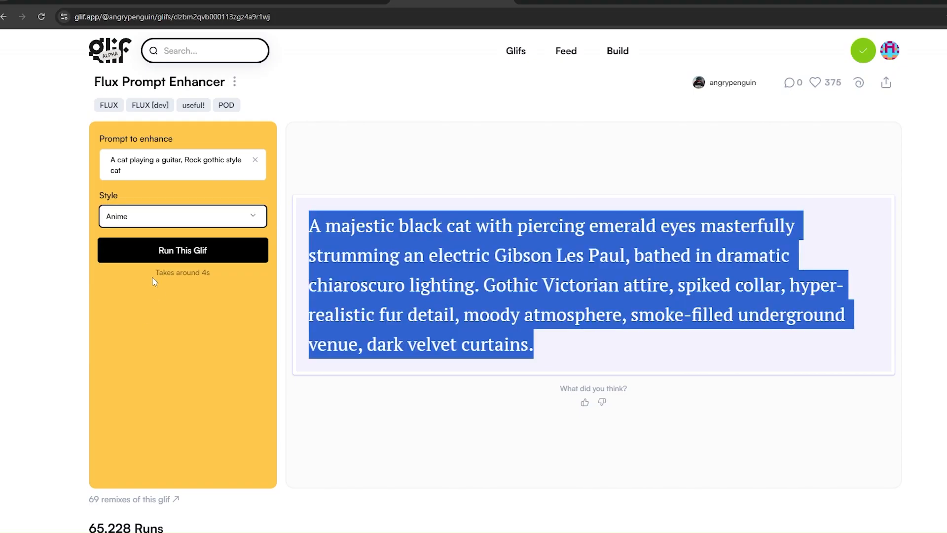
Rerun the Flux Prompt Enhancer on the cat guitarist idea with the Anime style
{"action": "left_click", "coordinate": [182, 250]}
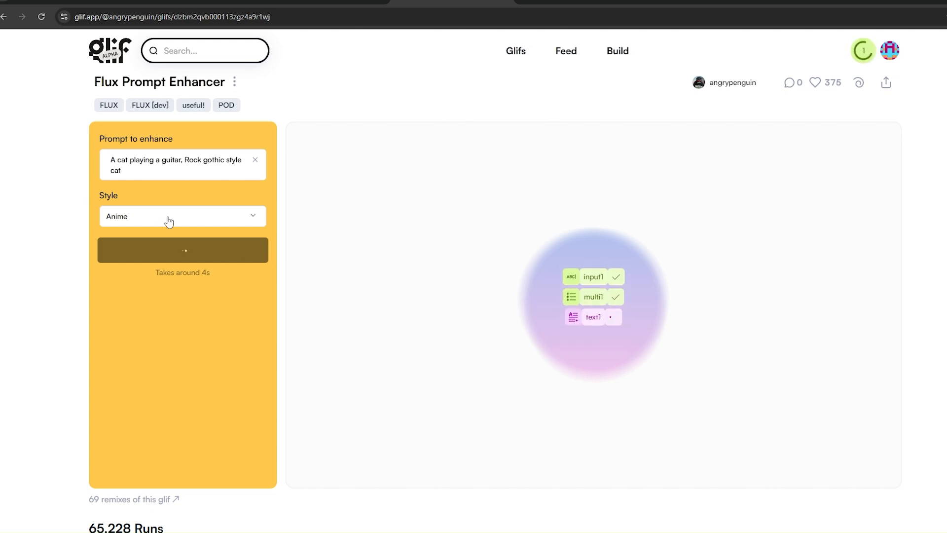
{"action": "left_click", "coordinate": [183, 250]}
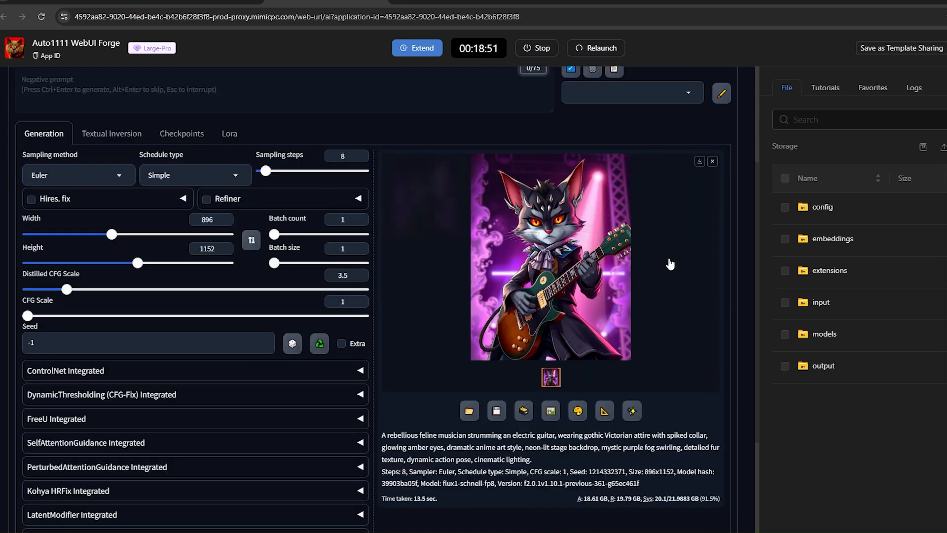
{"action": "mouse_move", "coordinate": [597, 243]}
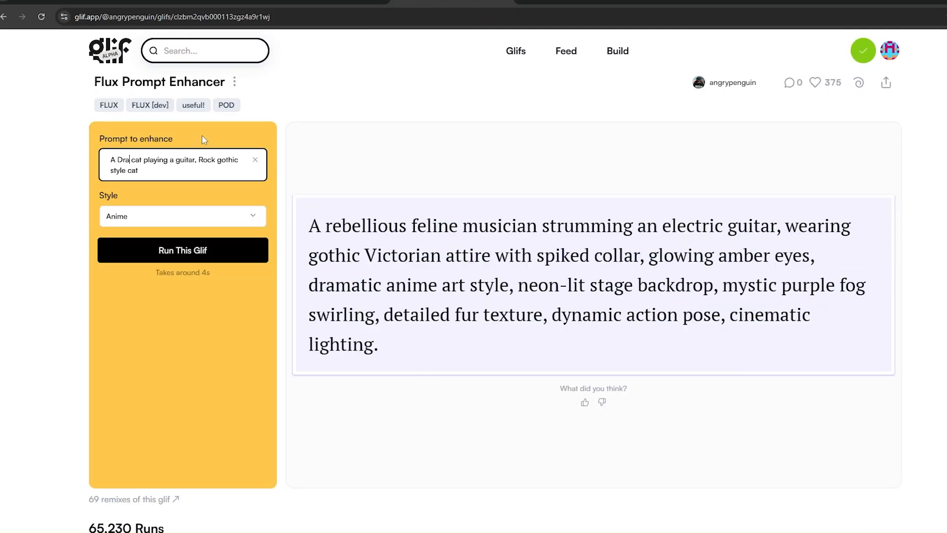
Rerun the enhancer on the corrected Dracula cat guitarist prompt
{"action": "left_click", "coordinate": [183, 251]}
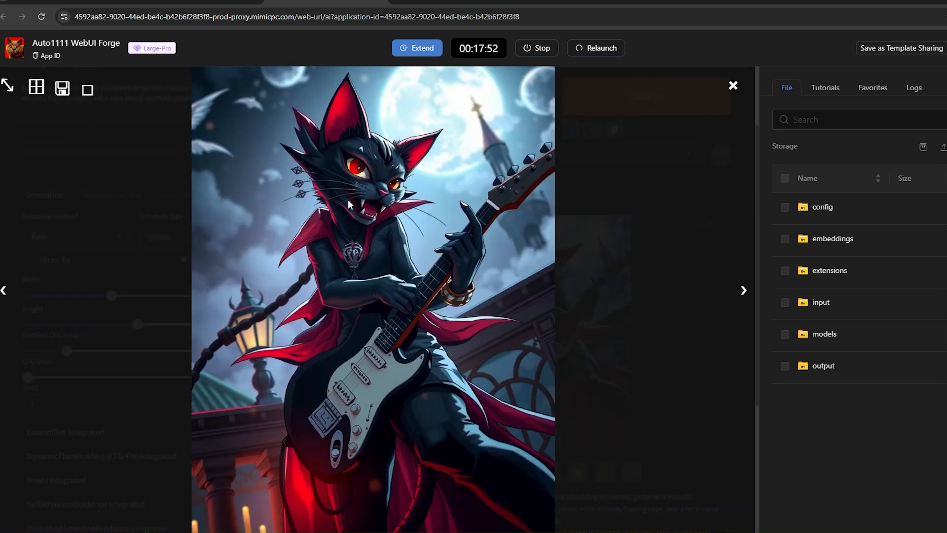
Review the generated vampire cat guitarist images in the full-size viewer
{"action": "left_click", "coordinate": [734, 85]}
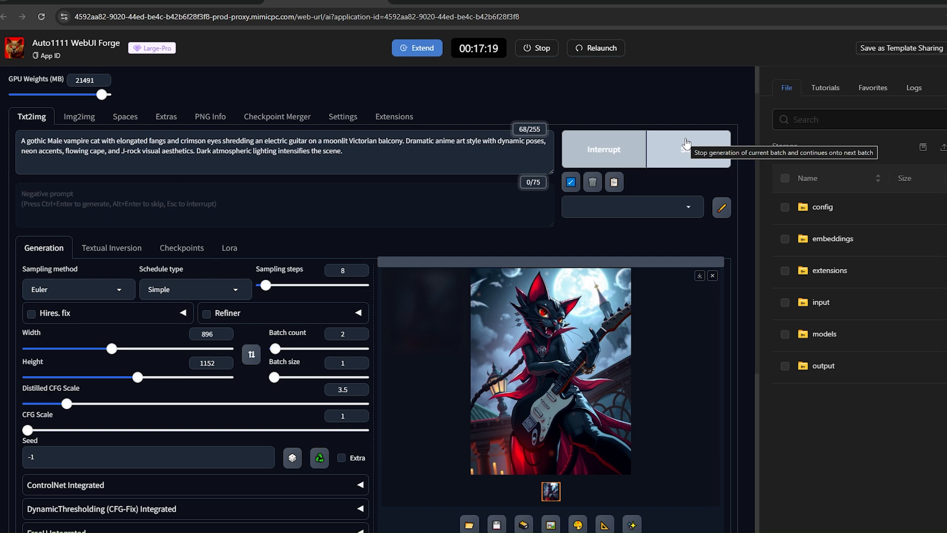
{"action": "left_click", "coordinate": [550, 370]}
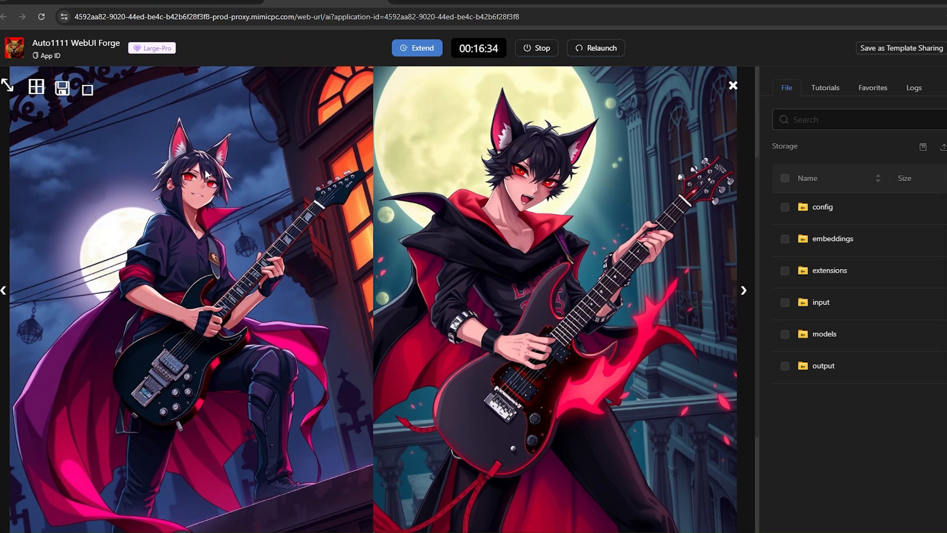
{"action": "left_click", "coordinate": [733, 86]}
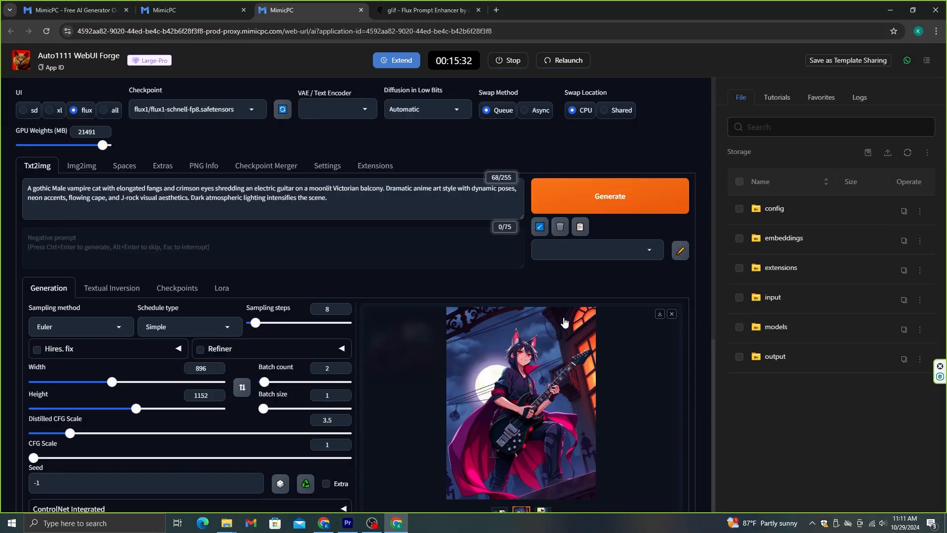
Append a stage showing the band name to the prompt and generate again
{"action": "type", "text": ", There is Stage behind and it has the Name of this Rock band which"}
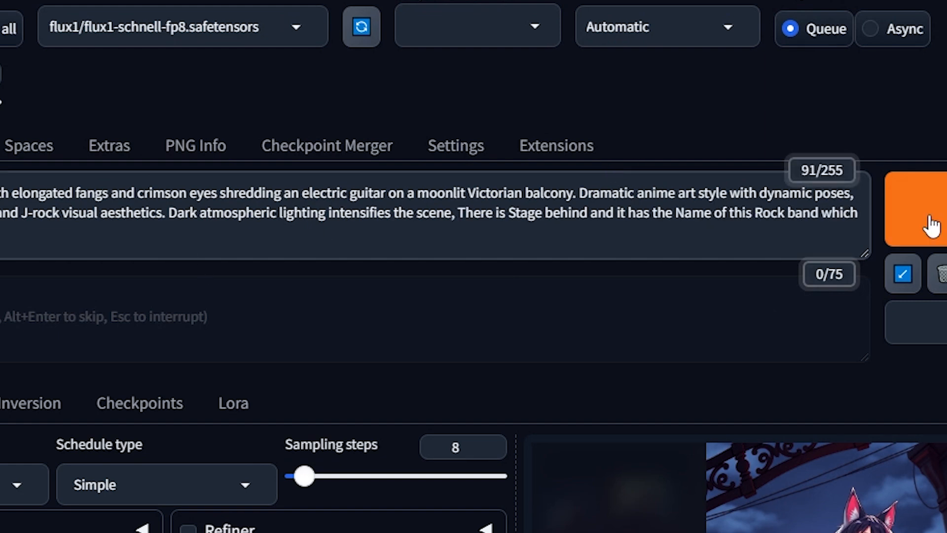
{"action": "left_click", "coordinate": [917, 208]}
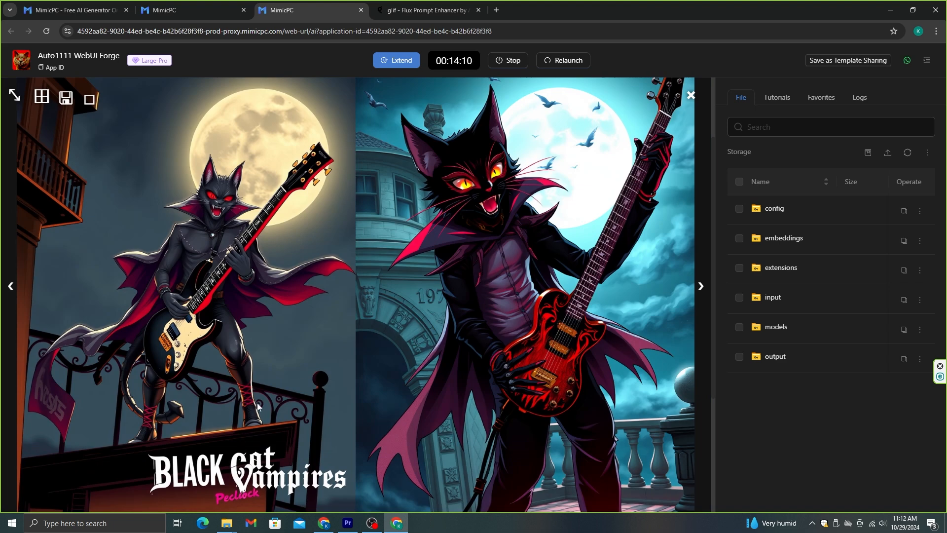
{"action": "mouse_move", "coordinate": [398, 320]}
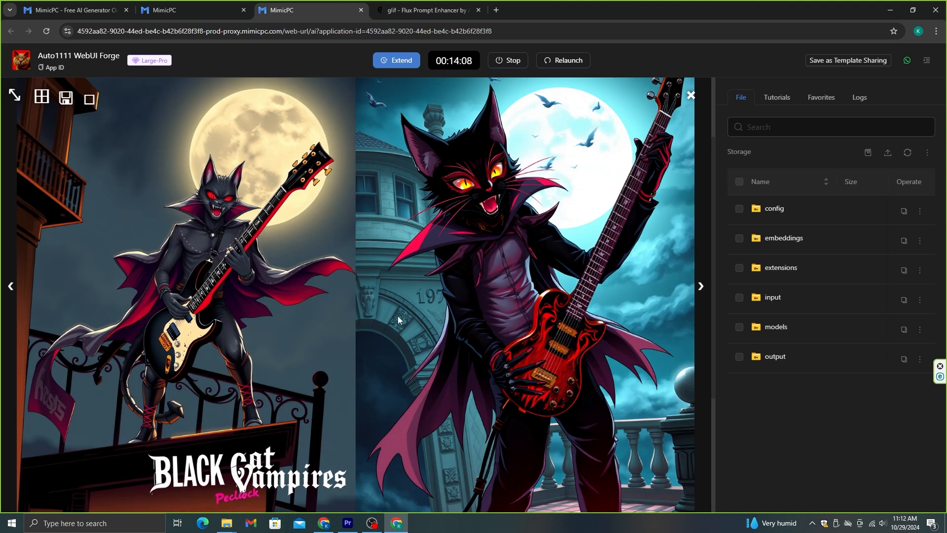
{"action": "left_click", "coordinate": [427, 10]}
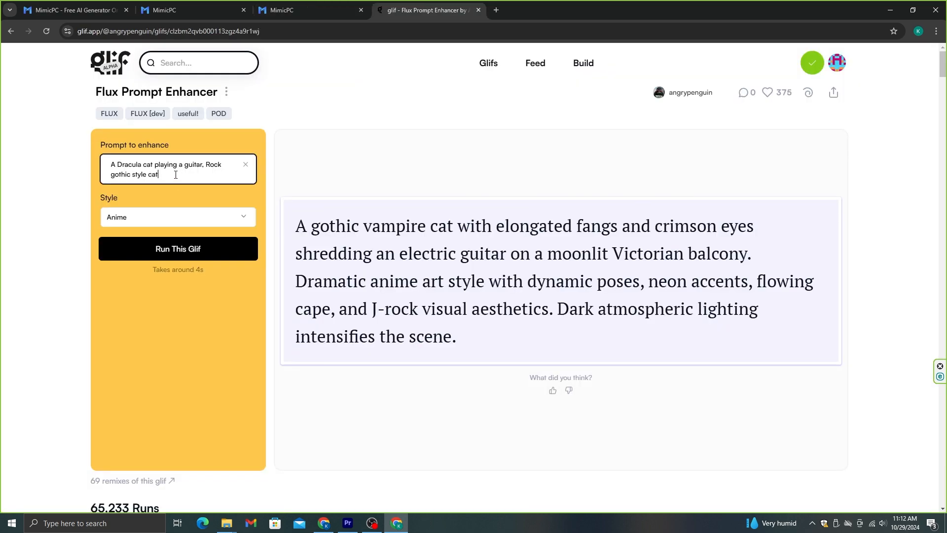
Rerun the enhancer in Hyper-realism style and copy the 'Black Cat Vampires' stage prompt
{"action": "left_click", "coordinate": [177, 217]}
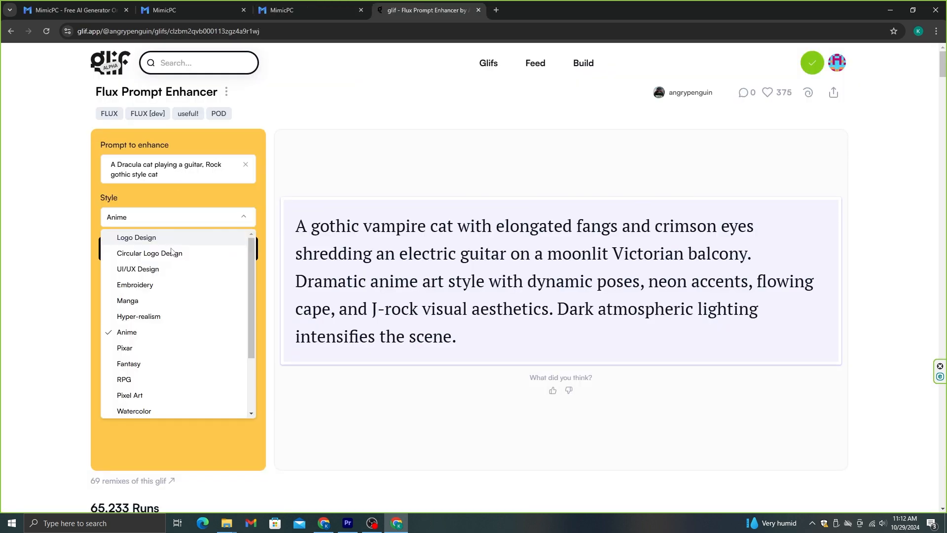
{"action": "left_click", "coordinate": [138, 320]}
{"action": "type", "text": ", playing on a stage, there is a board on the stage"}
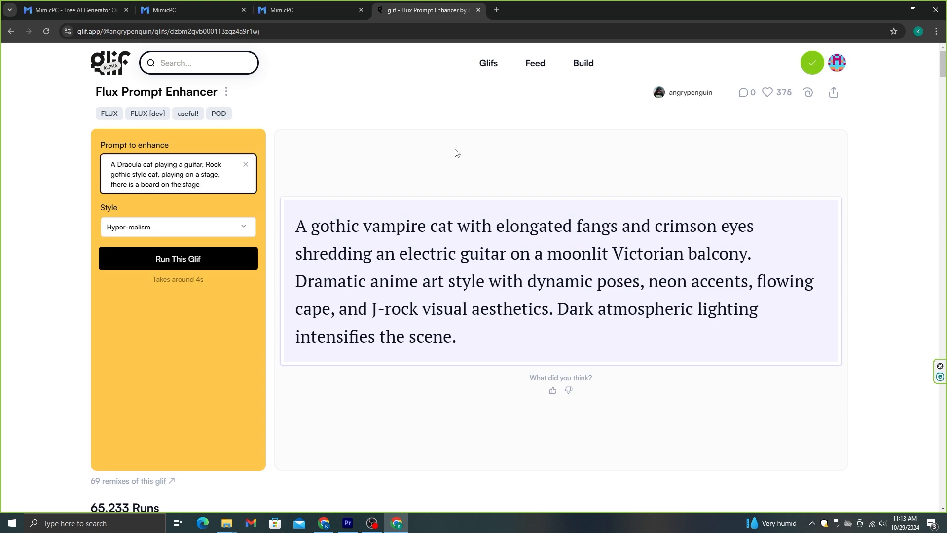
{"action": "left_click", "coordinate": [178, 259]}
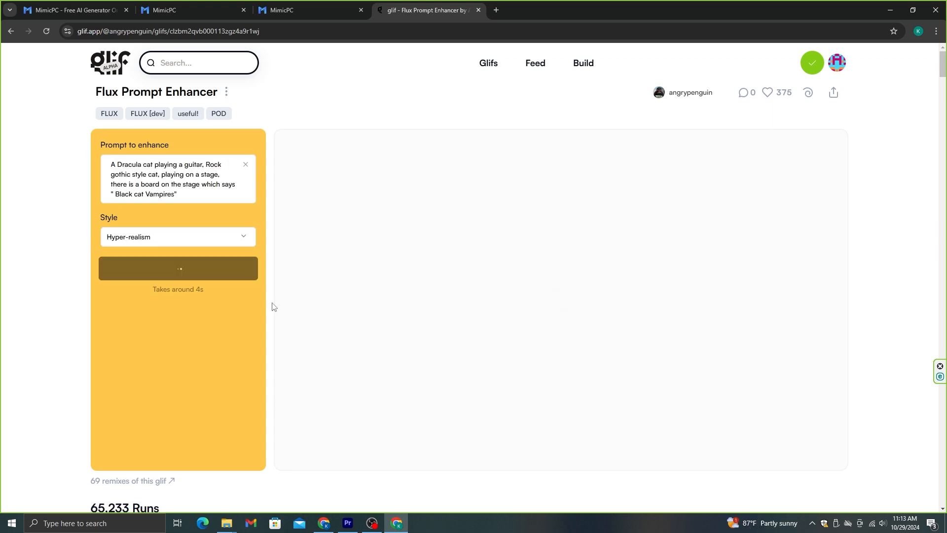
{"action": "left_click", "coordinate": [177, 269]}
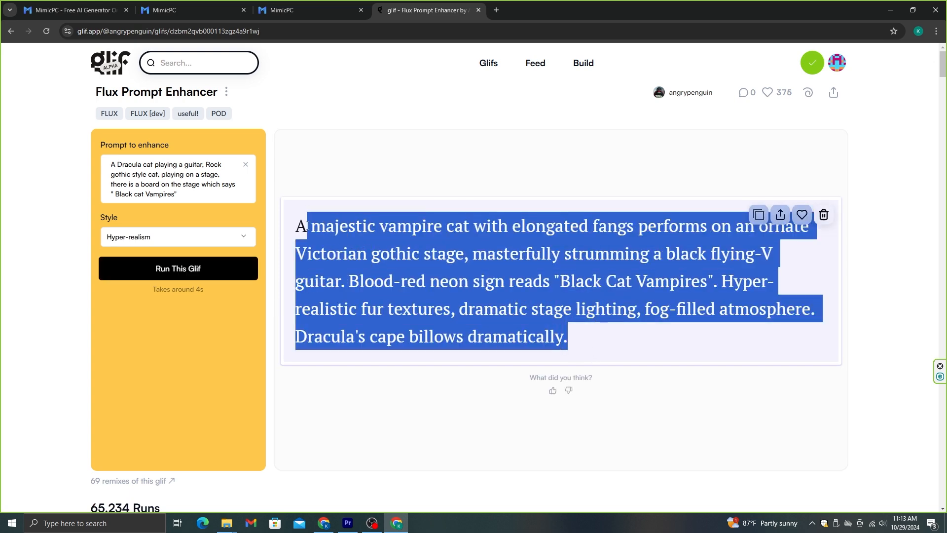
{"action": "left_click", "coordinate": [308, 10]}
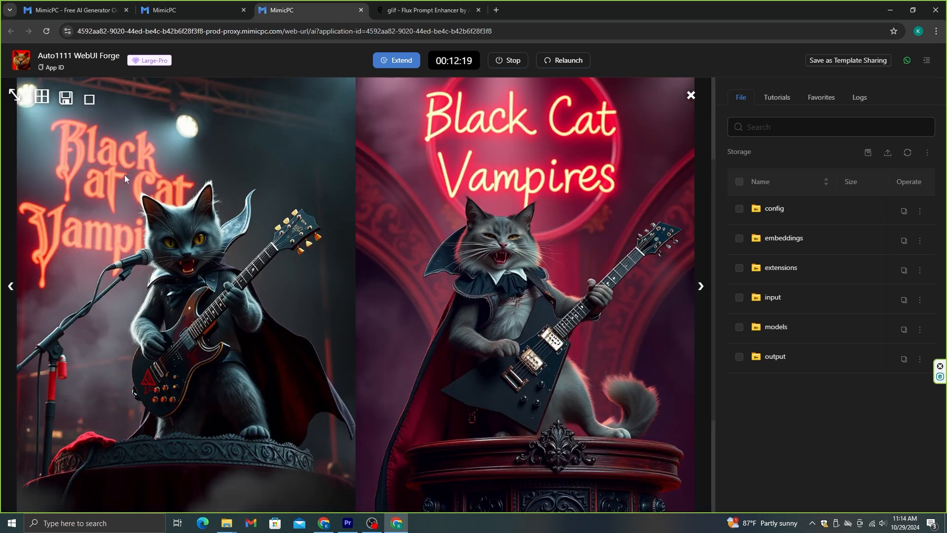
{"action": "mouse_move", "coordinate": [226, 186]}
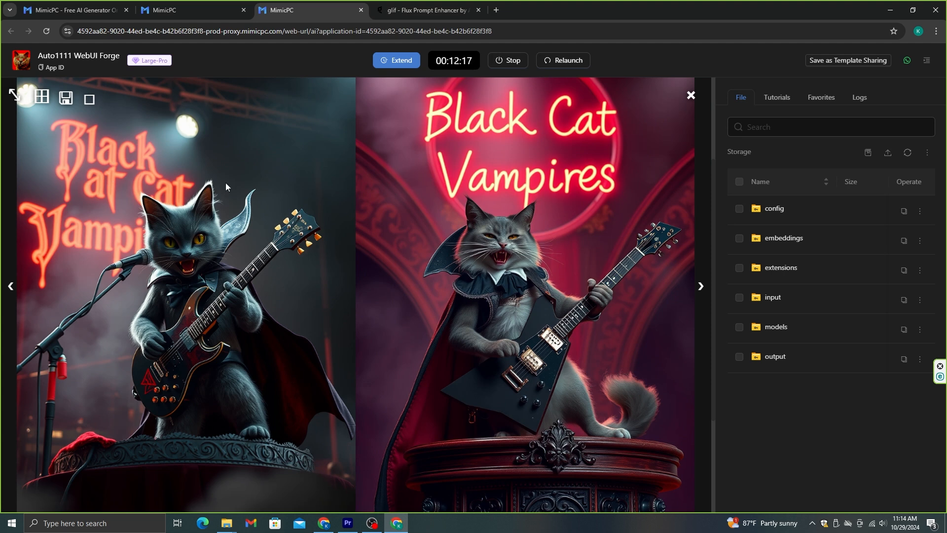
{"action": "mouse_move", "coordinate": [578, 226]}
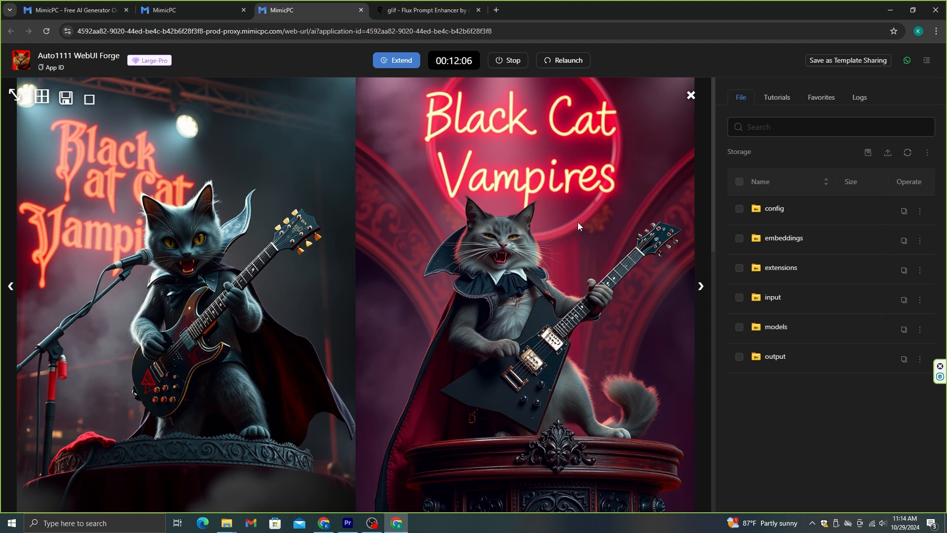
{"action": "mouse_move", "coordinate": [604, 194]}
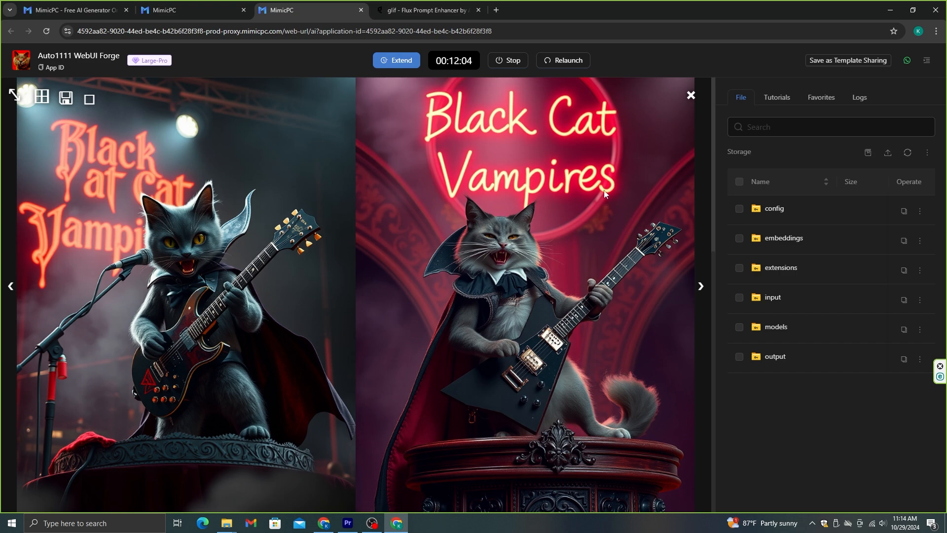
{"action": "mouse_move", "coordinate": [612, 186]}
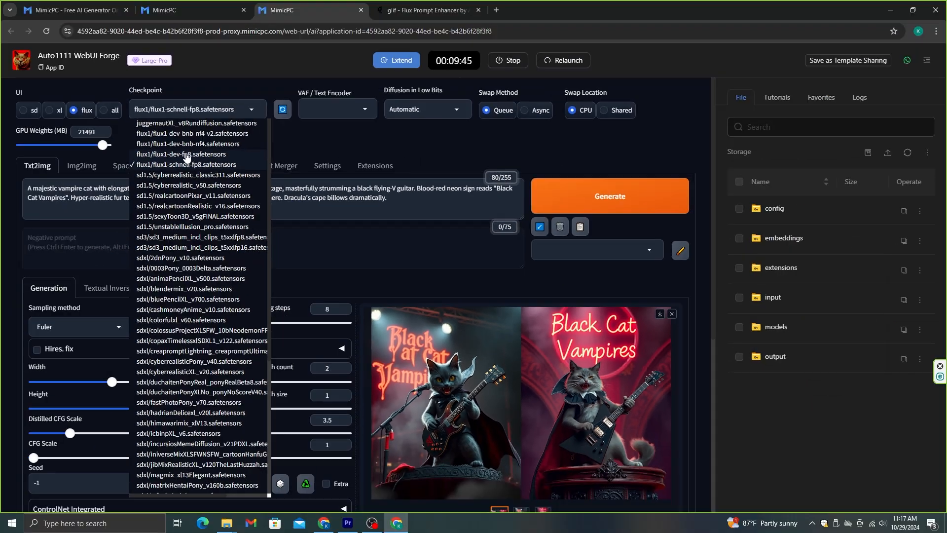
Switch back to the glif Flux Prompt Enhancer
{"action": "left_click", "coordinate": [426, 11]}
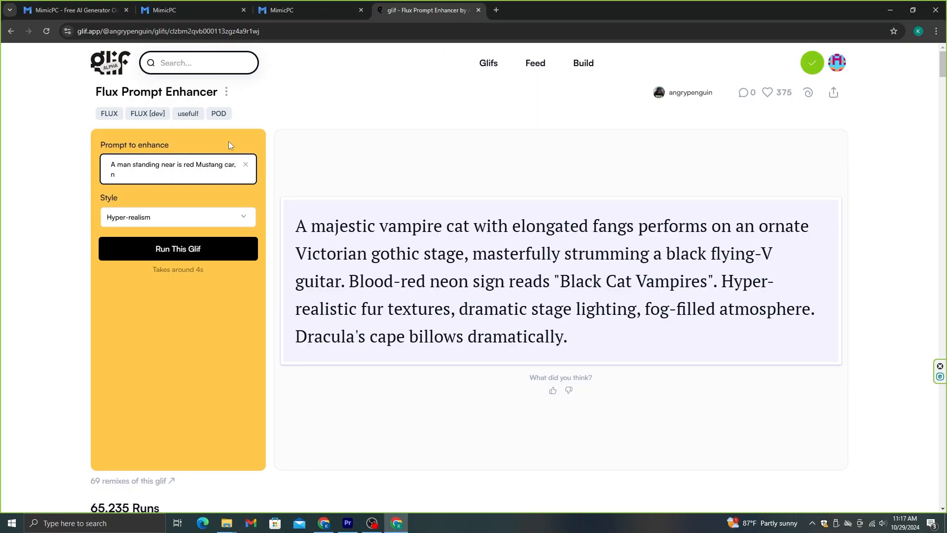
Enhance the red Mustang near a desert pyramid idea and copy the explorer prompt
{"action": "type", "text": "ear Pyramid in a dessert"}
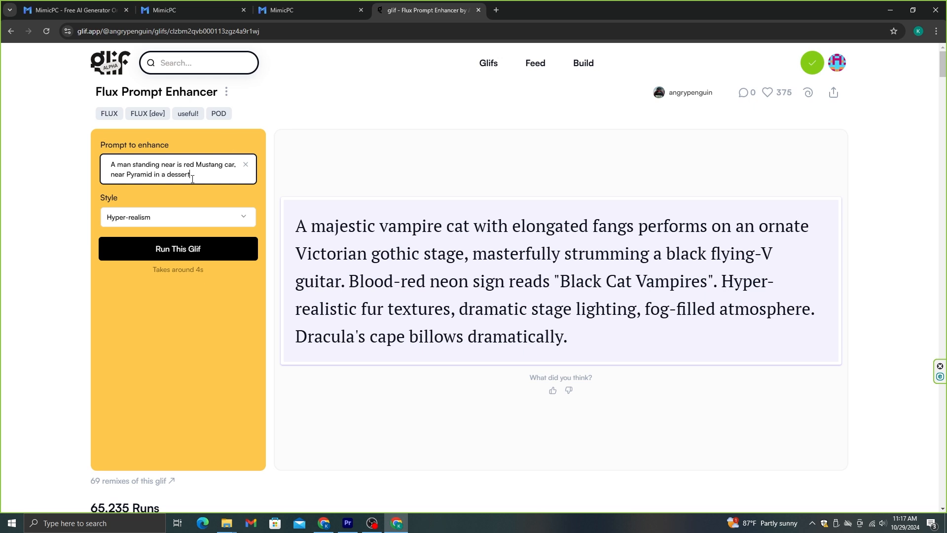
{"action": "left_click", "coordinate": [178, 248]}
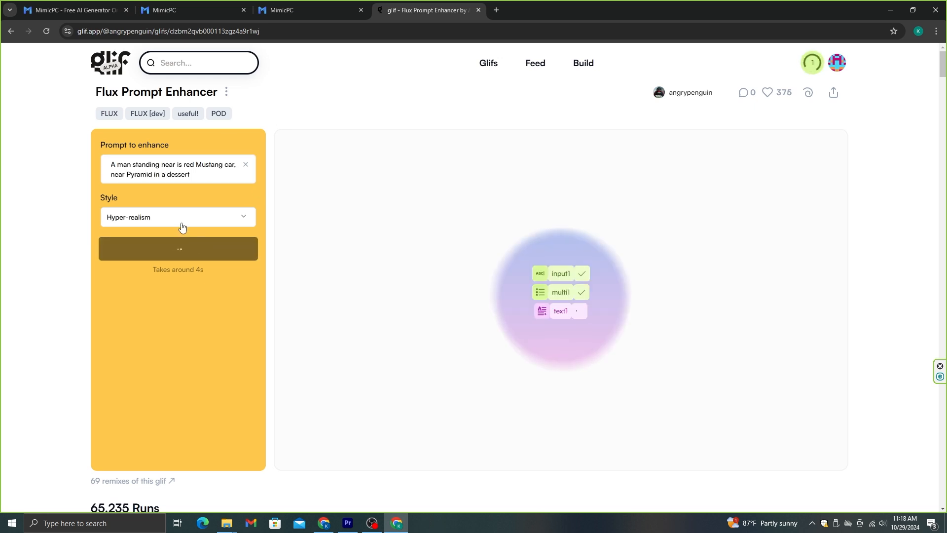
{"action": "right_click", "coordinate": [433, 239]}
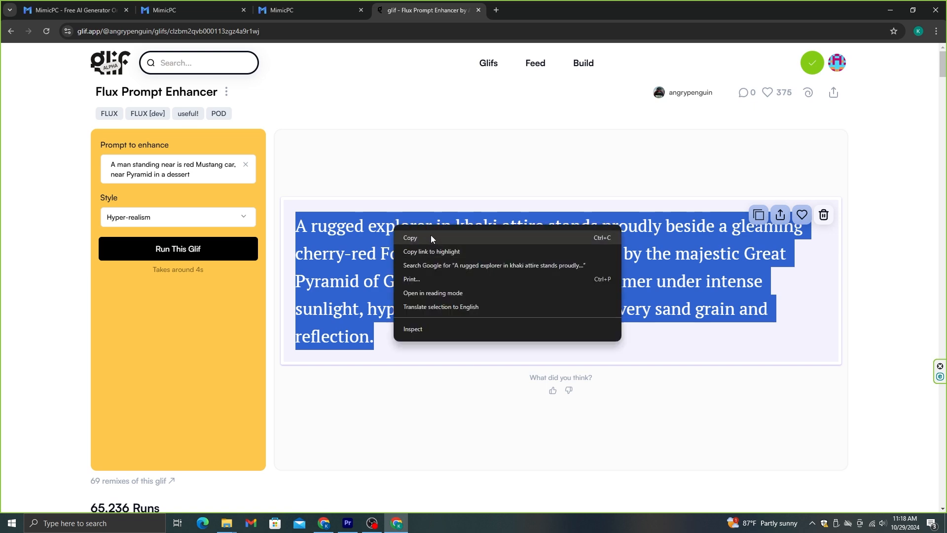
{"action": "left_click", "coordinate": [309, 10]}
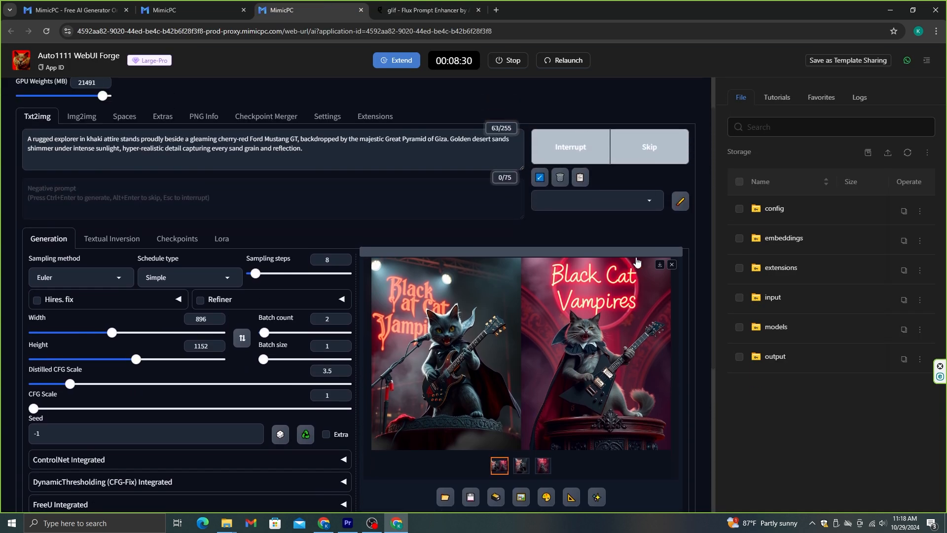
{"action": "mouse_move", "coordinate": [684, 236]}
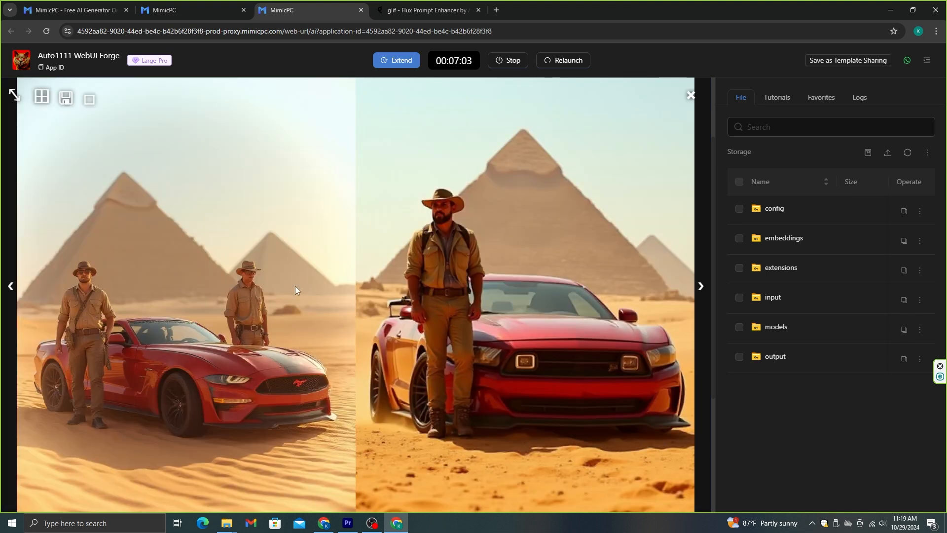
View the explorer-and-red-Mustang results in the full-size viewer
{"action": "left_click", "coordinate": [689, 95]}
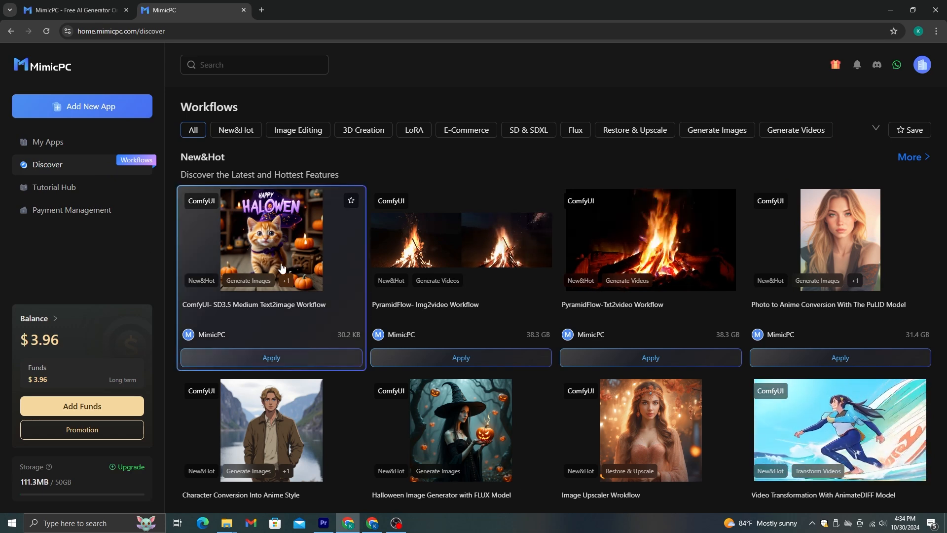
{"action": "mouse_move", "coordinate": [294, 310]}
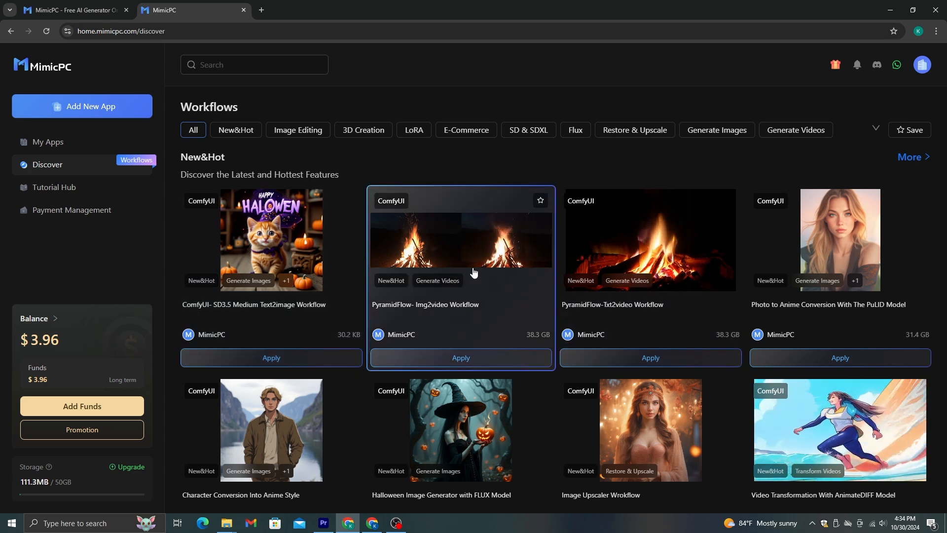
Scroll the Discover workflows down to Character Conversion Into Anime Style
{"action": "scroll", "scroll_direction": "down", "scroll_amount": 3}
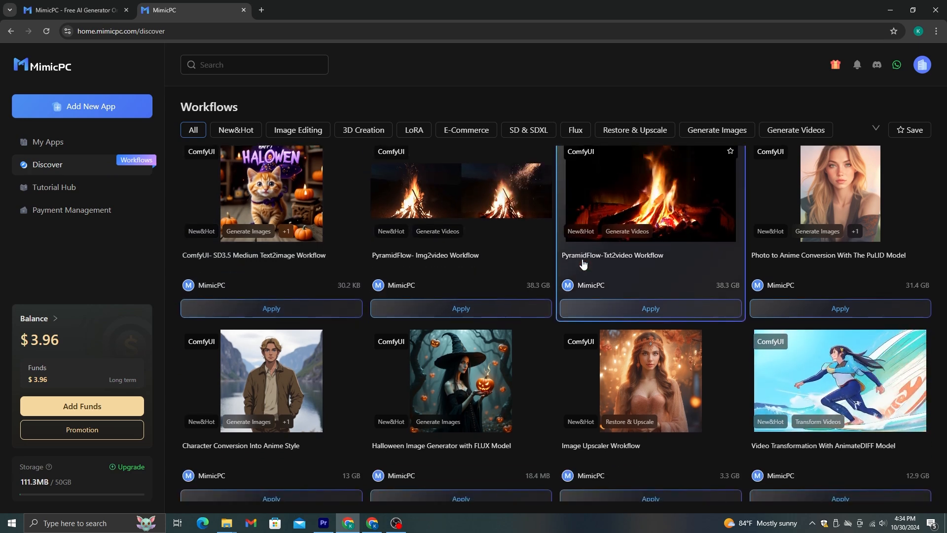
{"action": "scroll", "scroll_direction": "down", "scroll_amount": 3}
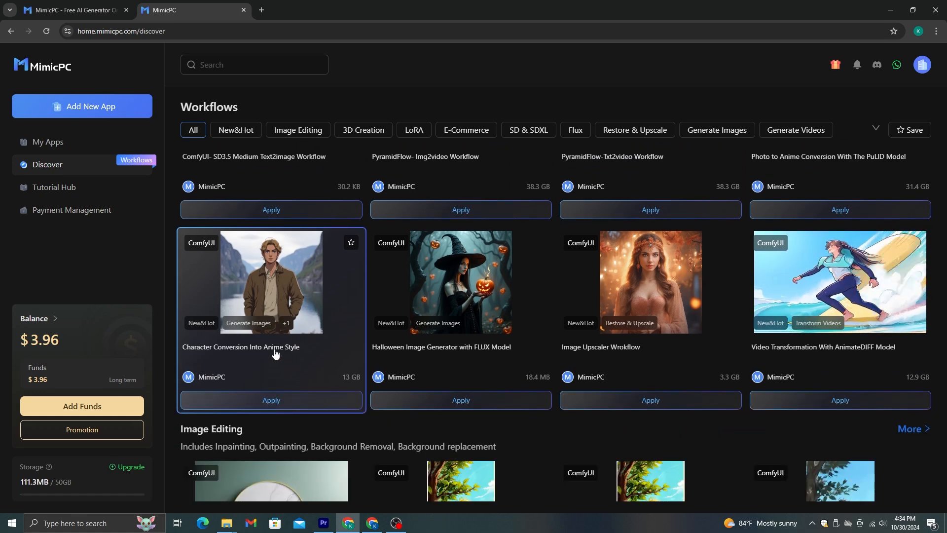
{"action": "mouse_move", "coordinate": [287, 308]}
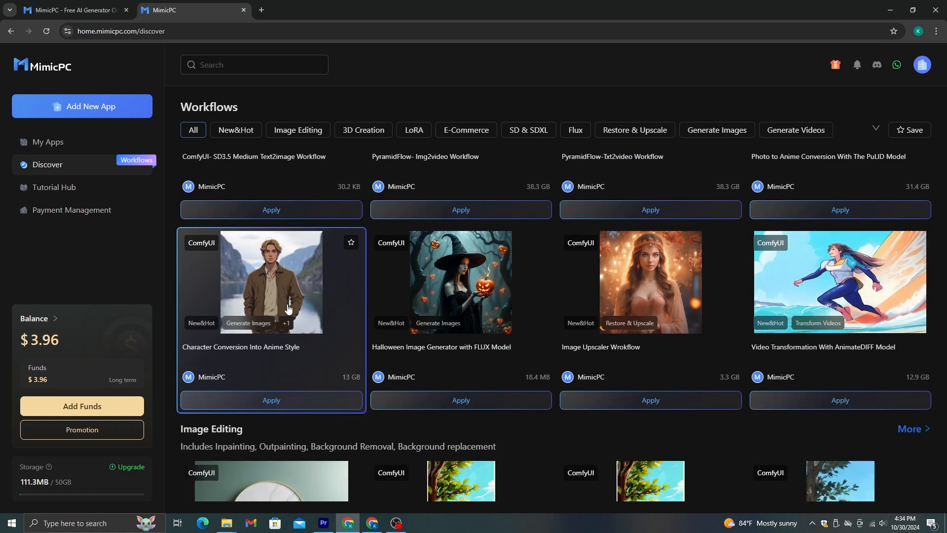
{"action": "scroll", "scroll_direction": "down", "scroll_amount": 3}
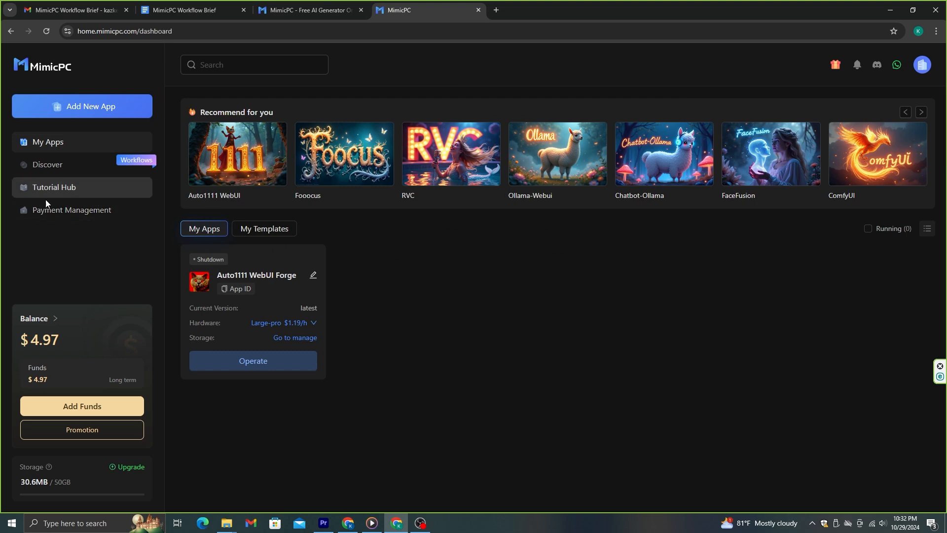
Search the Tutorial Hub for 'NF' and open the NF4 workflow template in a new tab
{"action": "left_click", "coordinate": [54, 188]}
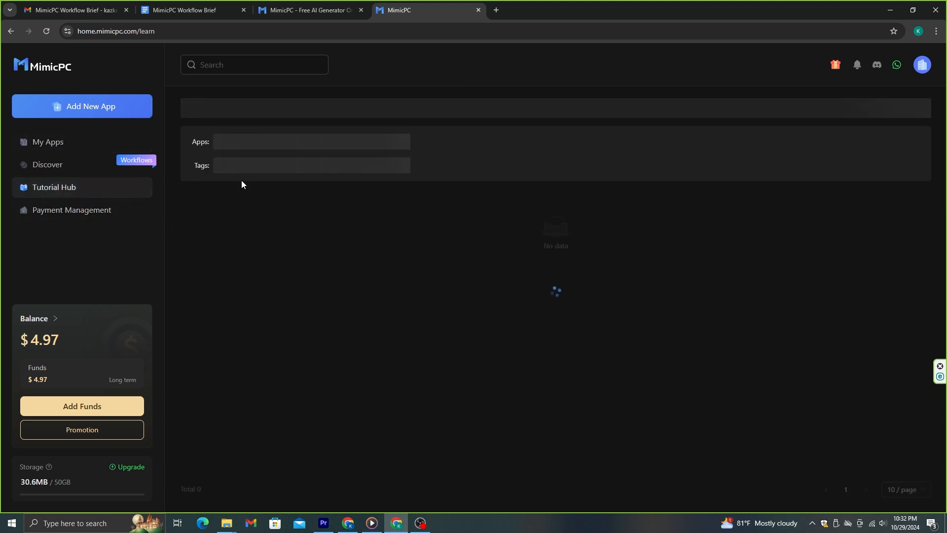
{"action": "type", "text": "NF"}
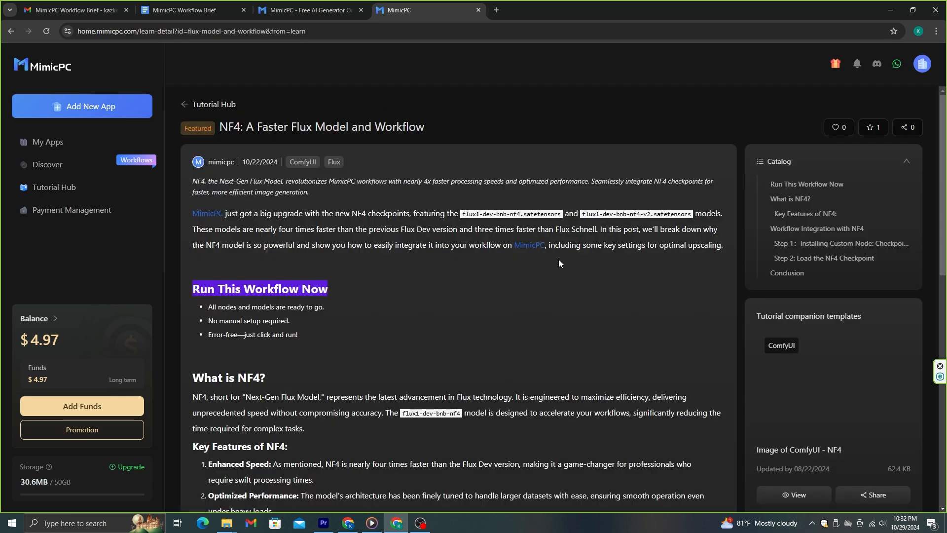
{"action": "scroll", "scroll_direction": "down", "scroll_amount": 3}
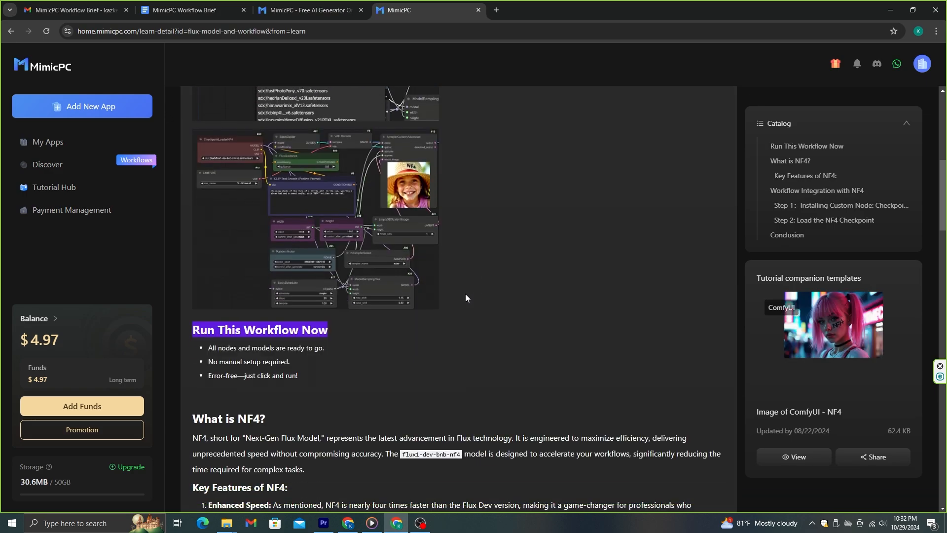
{"action": "scroll", "scroll_direction": "down", "scroll_amount": 3}
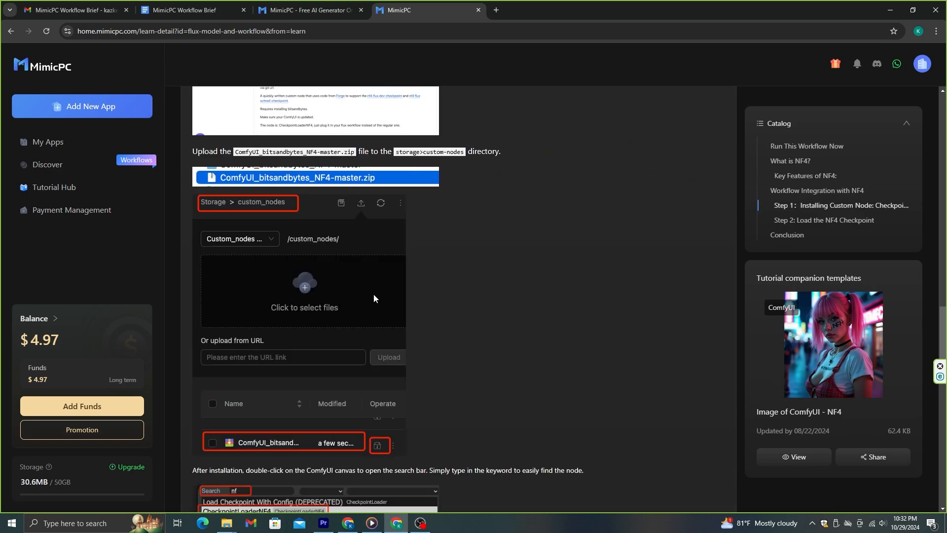
{"action": "scroll", "scroll_direction": "down", "scroll_amount": 3}
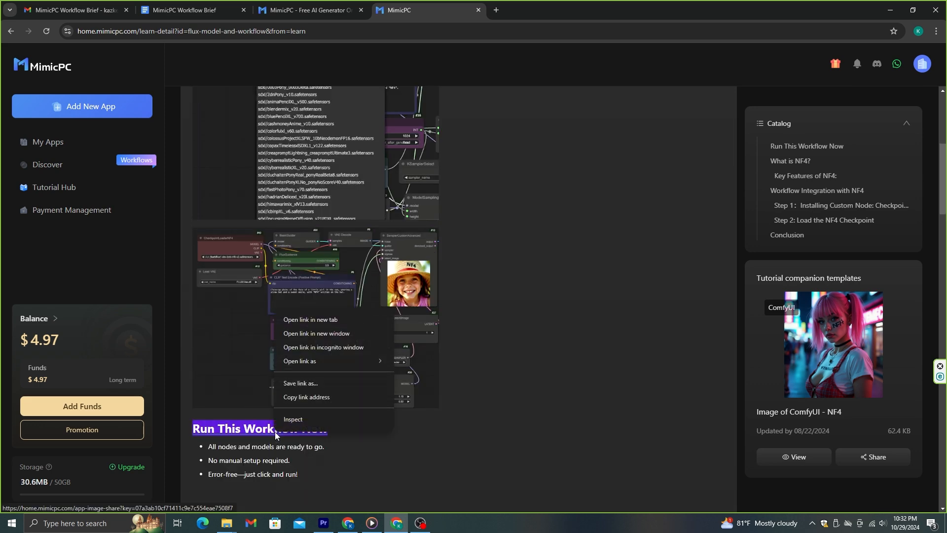
{"action": "left_click", "coordinate": [309, 319]}
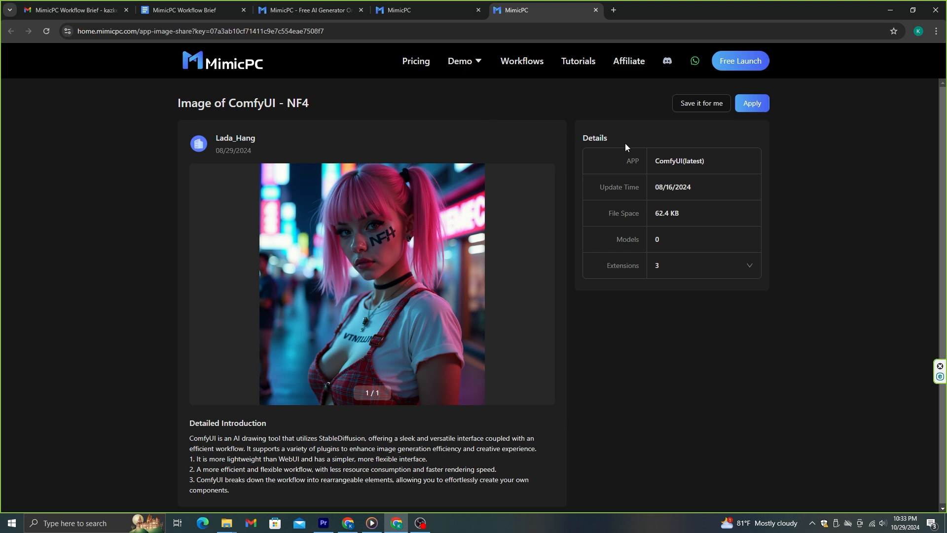
Create and start a ComfyUI NF4 app on Large-pro hardware
{"action": "left_click", "coordinate": [751, 103]}
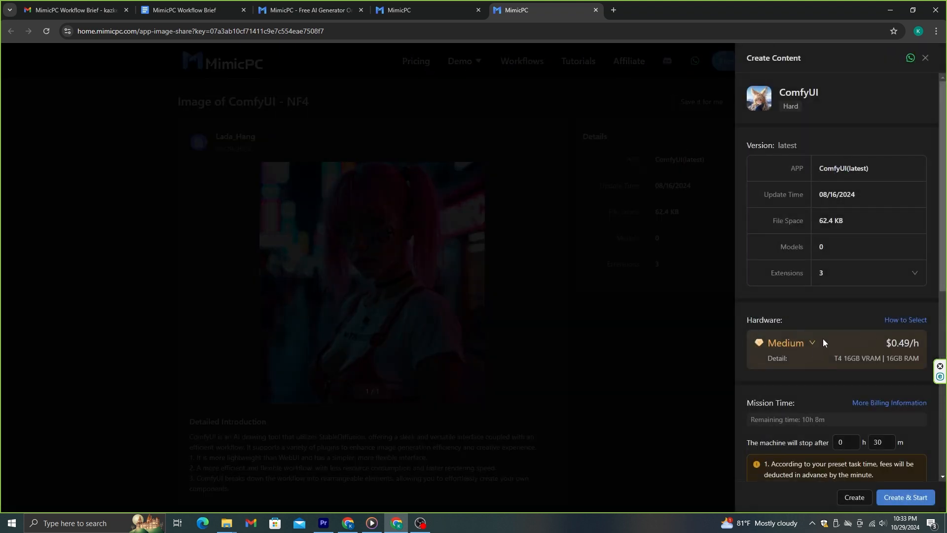
{"action": "left_click", "coordinate": [787, 342]}
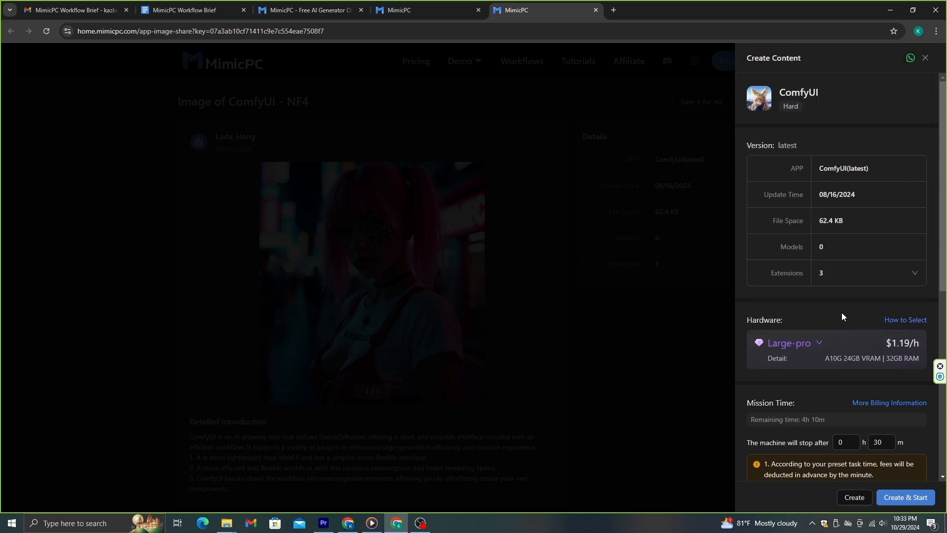
{"action": "left_click", "coordinate": [905, 497]}
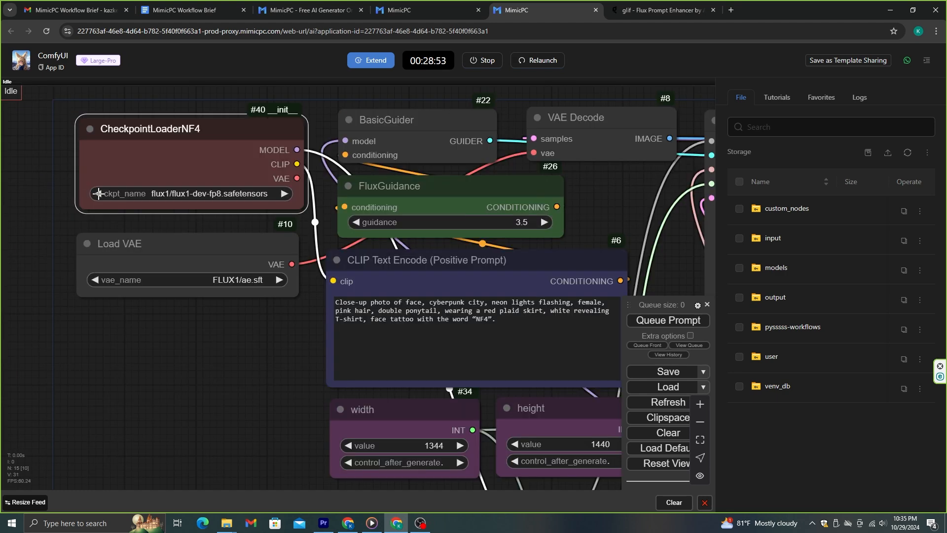
Return to the glif Flux Prompt Enhancer tab to write a new prompt
{"action": "left_click", "coordinate": [189, 194]}
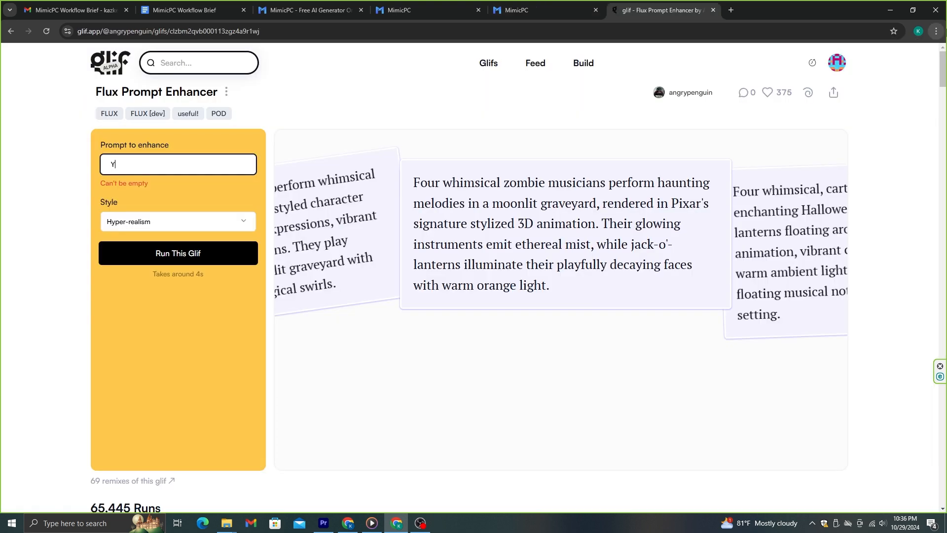
Request a YouTube true-crime thumbnail and copy the enhanced 'THE NIGHT STALKER' prompt
{"action": "type", "text": "outub"}
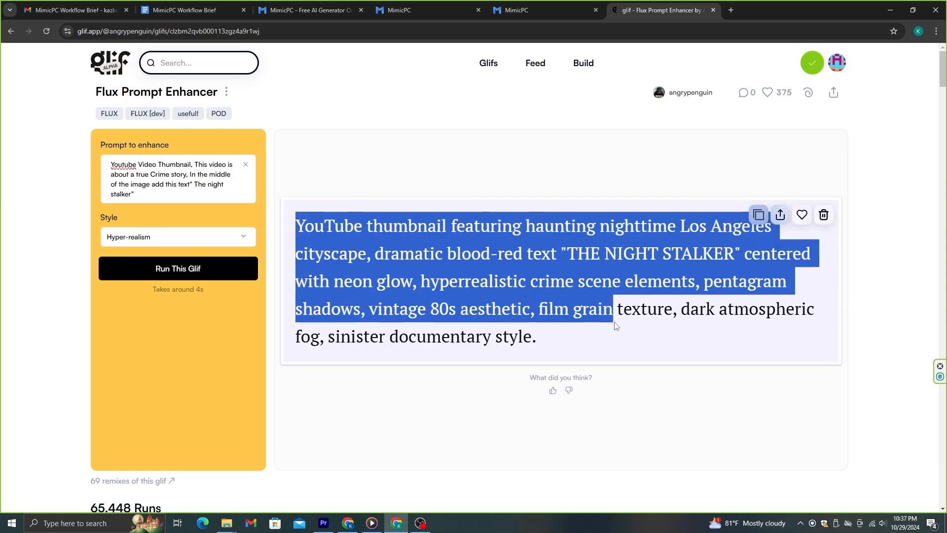
{"action": "left_click", "coordinate": [541, 11]}
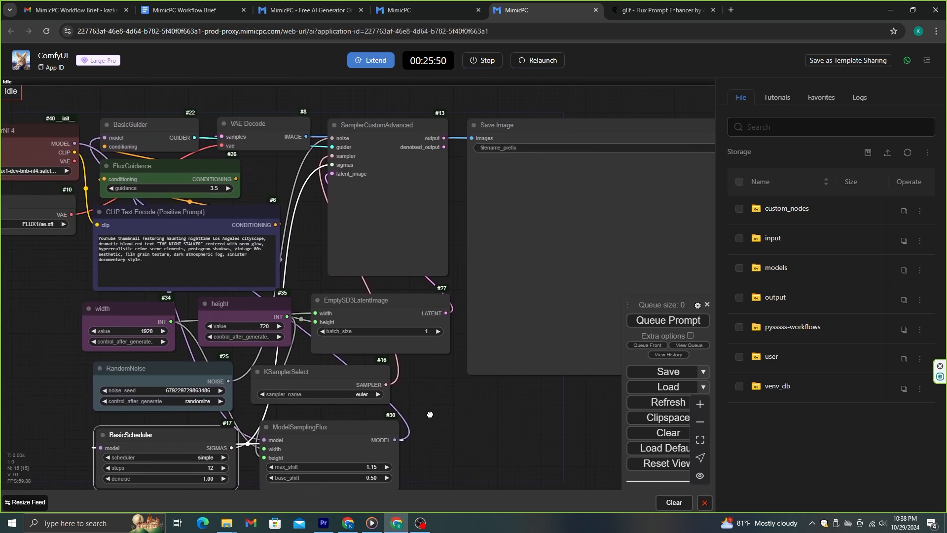
Queue the 1920x1088 ComfyUI render of the neon 'THE NIGHT STALKER' thumbnail
{"action": "left_click", "coordinate": [667, 320]}
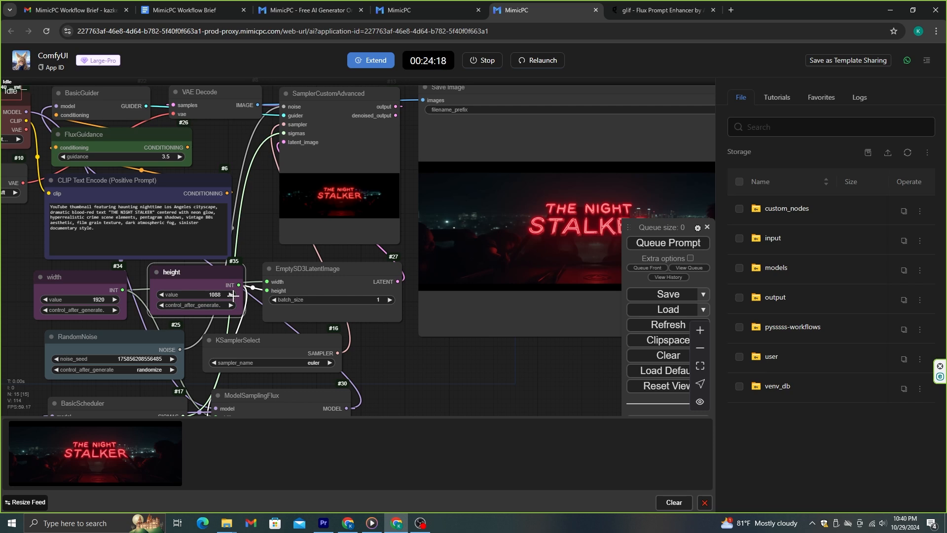
{"action": "left_click", "coordinate": [661, 10]}
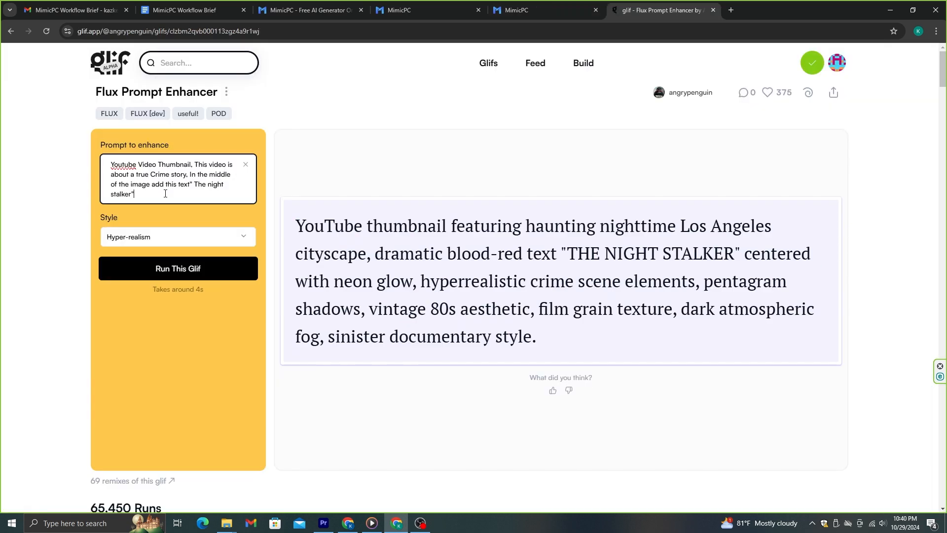
Append 'a female running' with a hooded figure following, and rerun the enhancer
{"action": "type", "text": "a fem"}
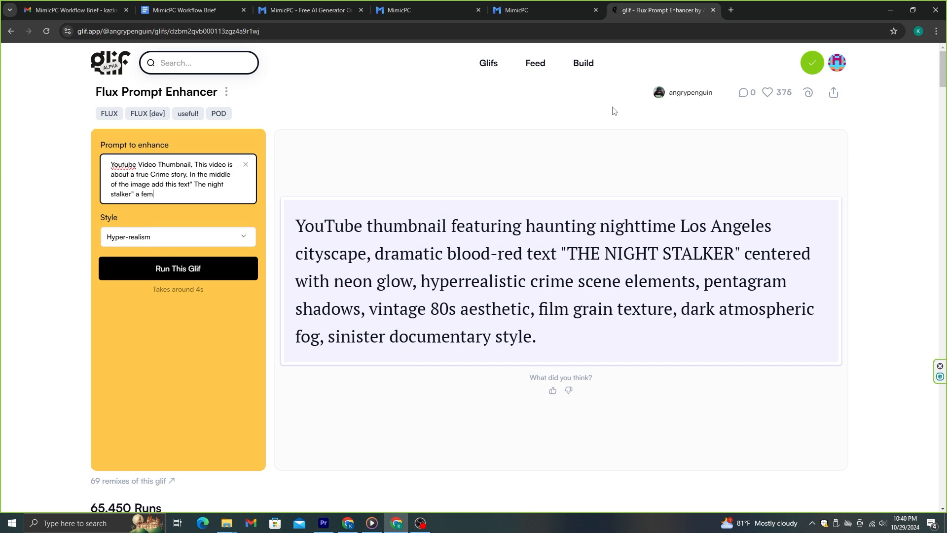
{"action": "type", "text": "ale running and a gooded figure following"}
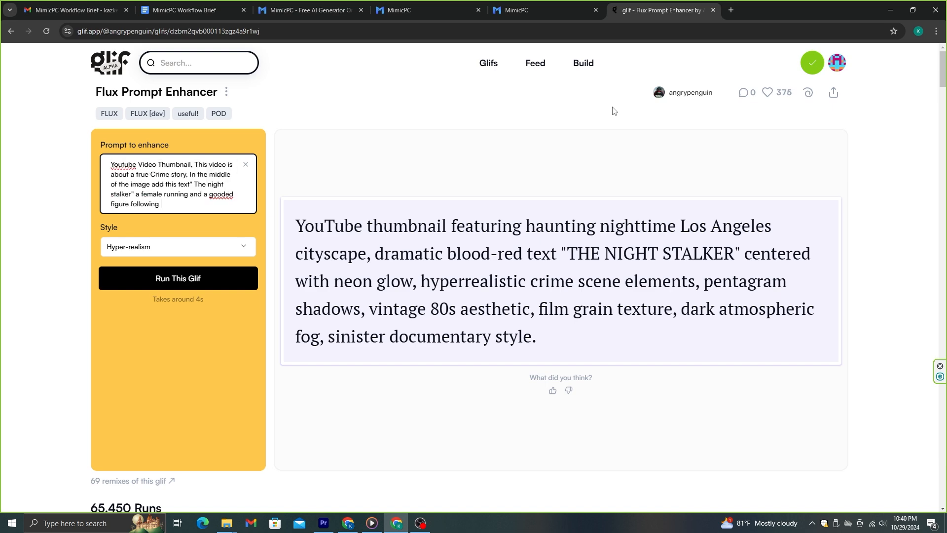
{"action": "left_click", "coordinate": [536, 10]}
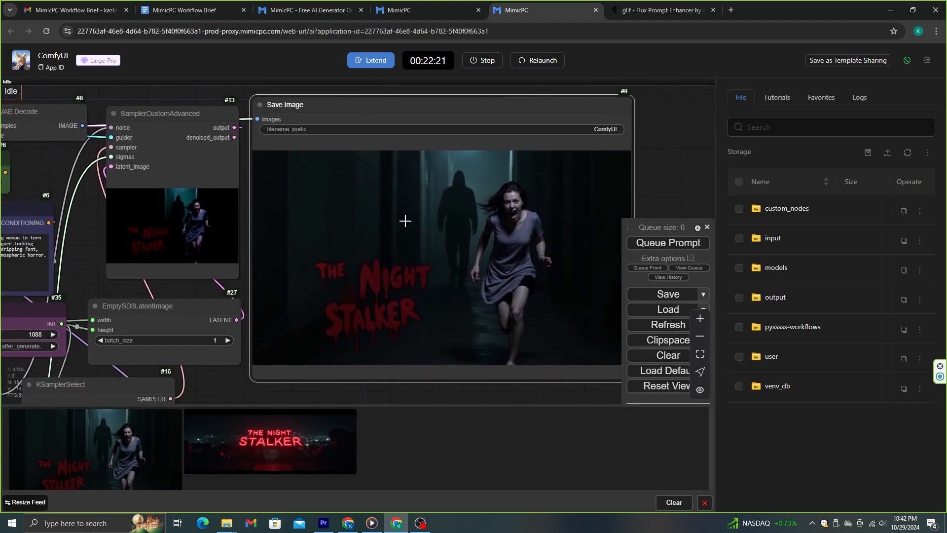
{"action": "mouse_move", "coordinate": [524, 223]}
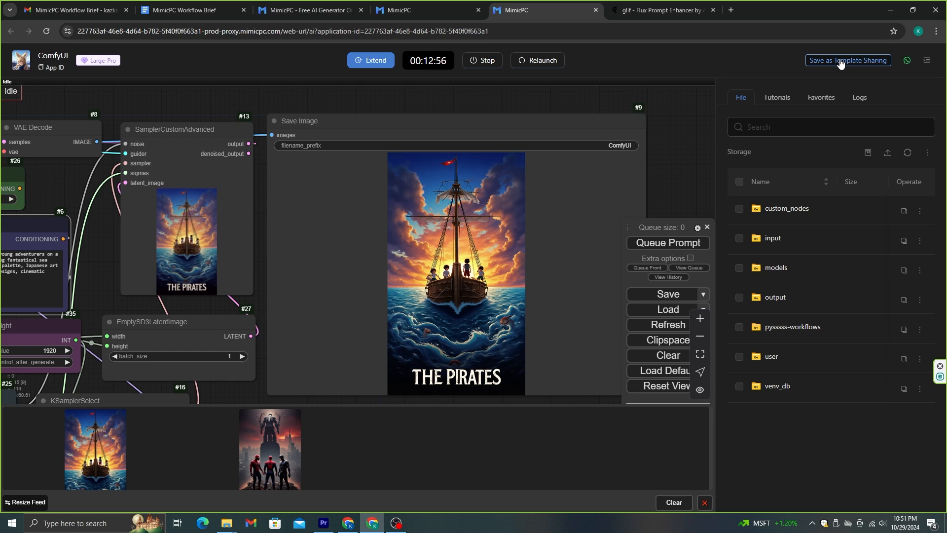
Choose Save as Template Sharing and edit the template's Name field
{"action": "left_click", "coordinate": [847, 60]}
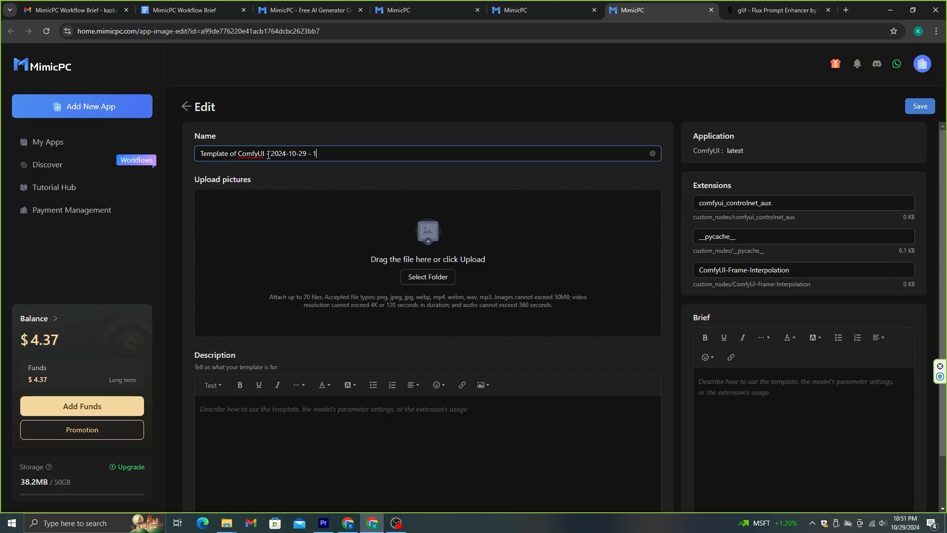
{"action": "left_click", "coordinate": [919, 106]}
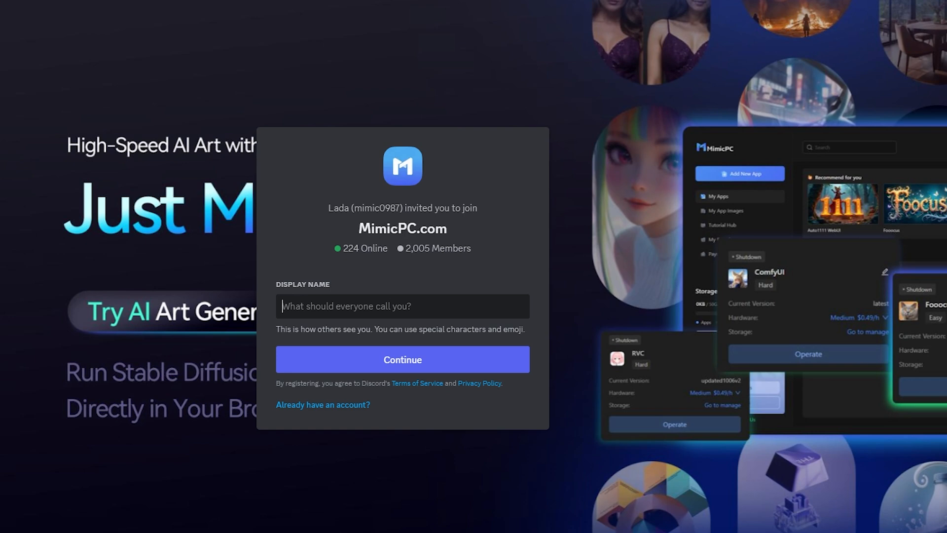
{"action": "mouse_move", "coordinate": [372, 256]}
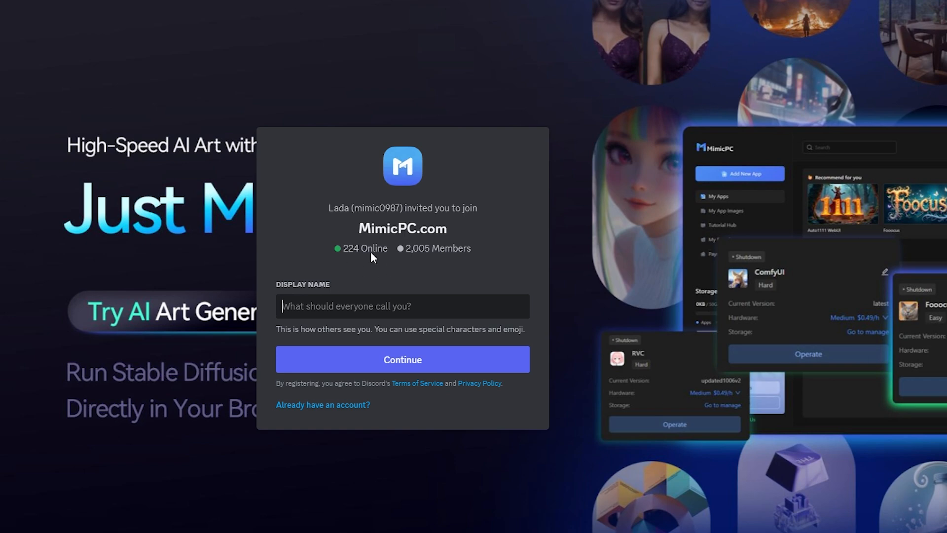
{"action": "mouse_move", "coordinate": [487, 255]}
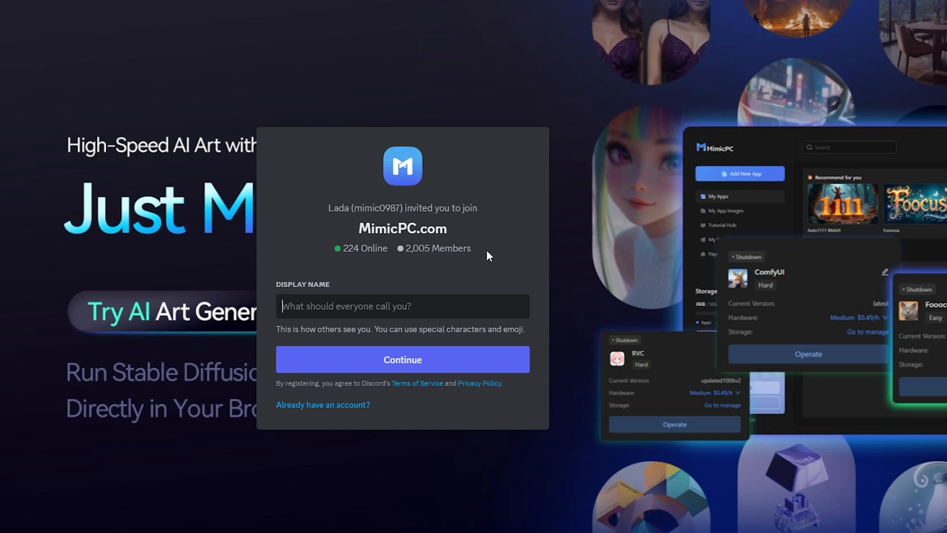